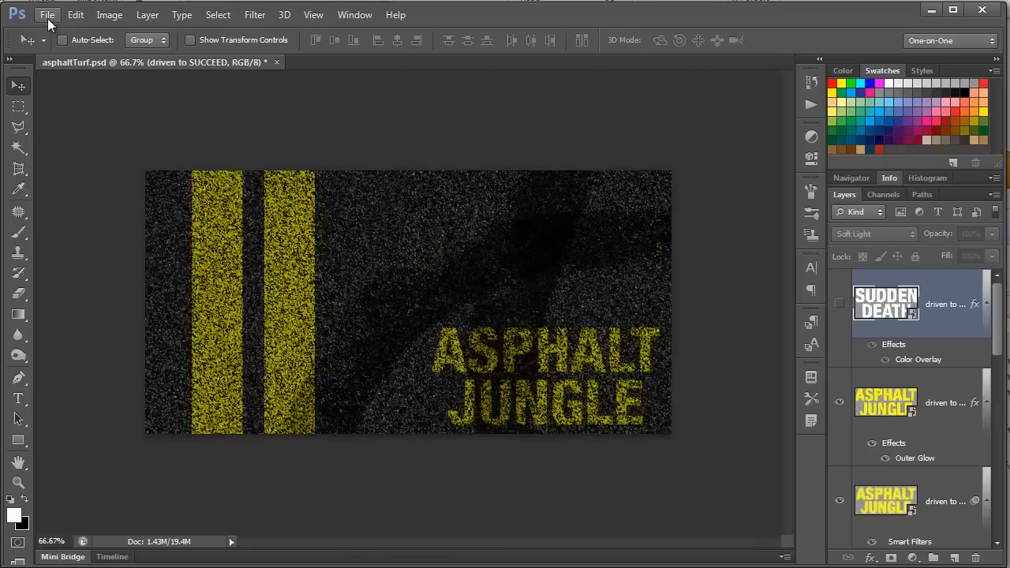
# Create a new 1000 × 500 px, 72 ppi, RGB 8-bit transparent document
pyautogui.click(48, 14)
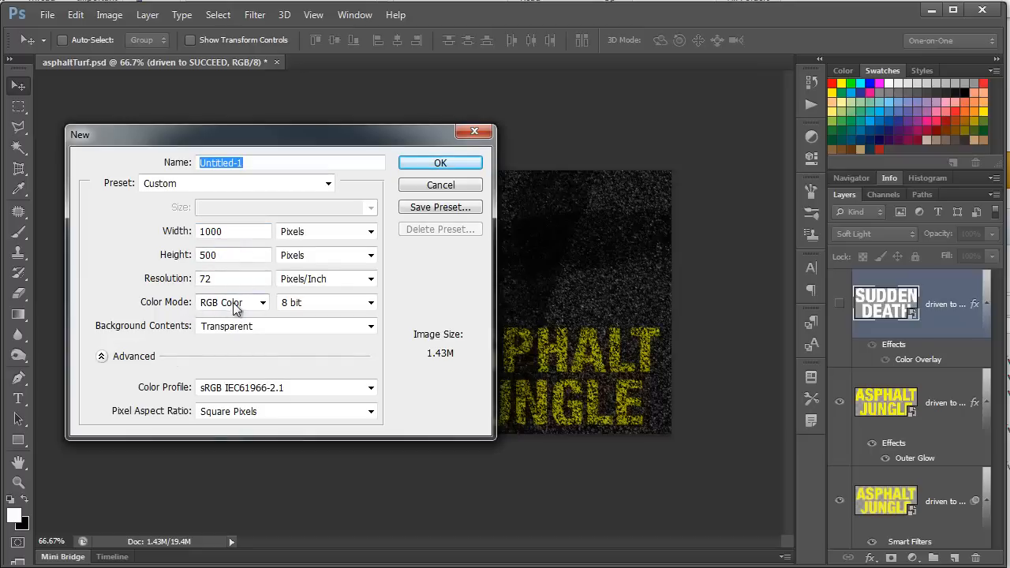
pyautogui.moveTo(227, 343)
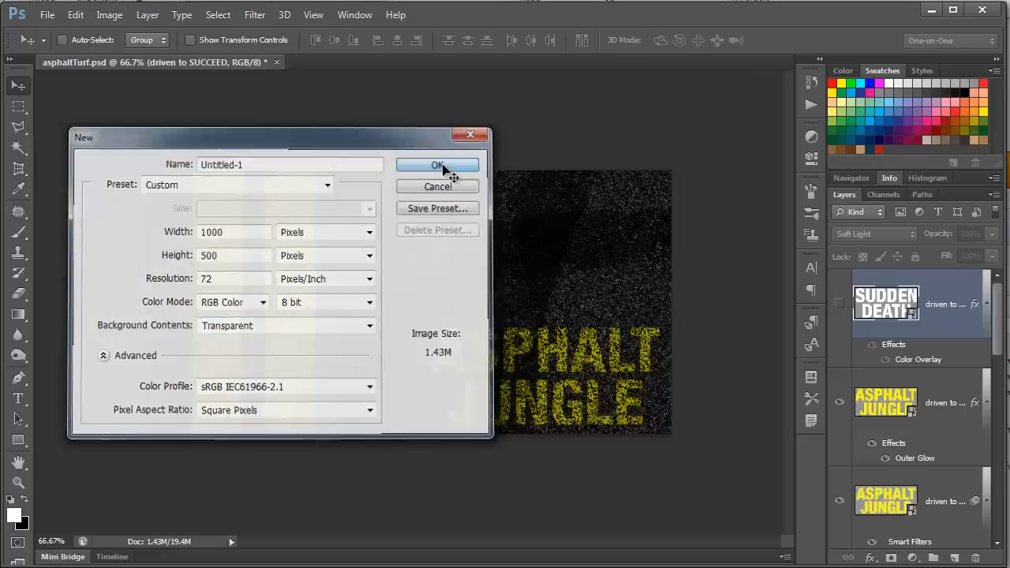
pyautogui.click(438, 165)
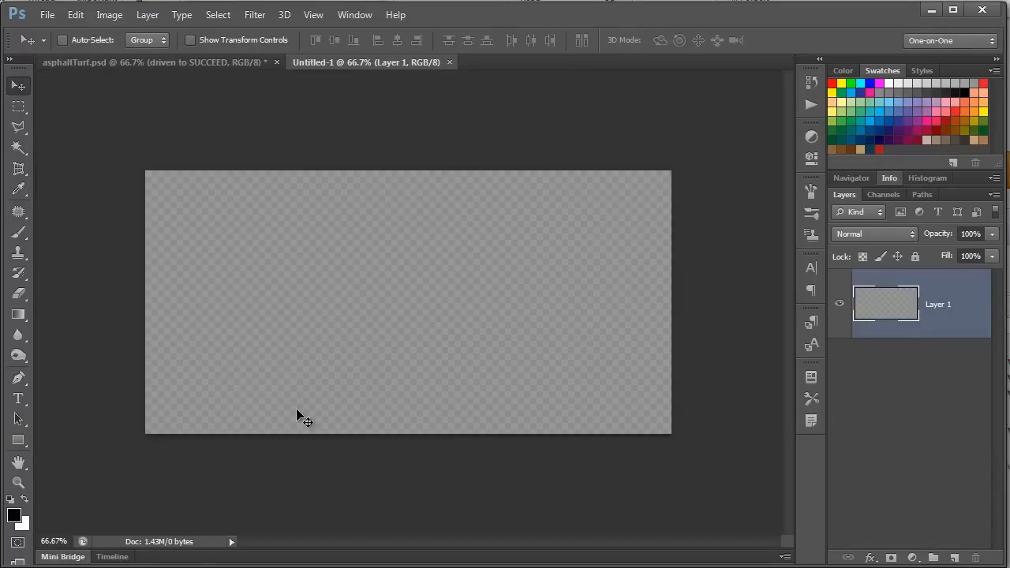
pyautogui.moveTo(219, 399)
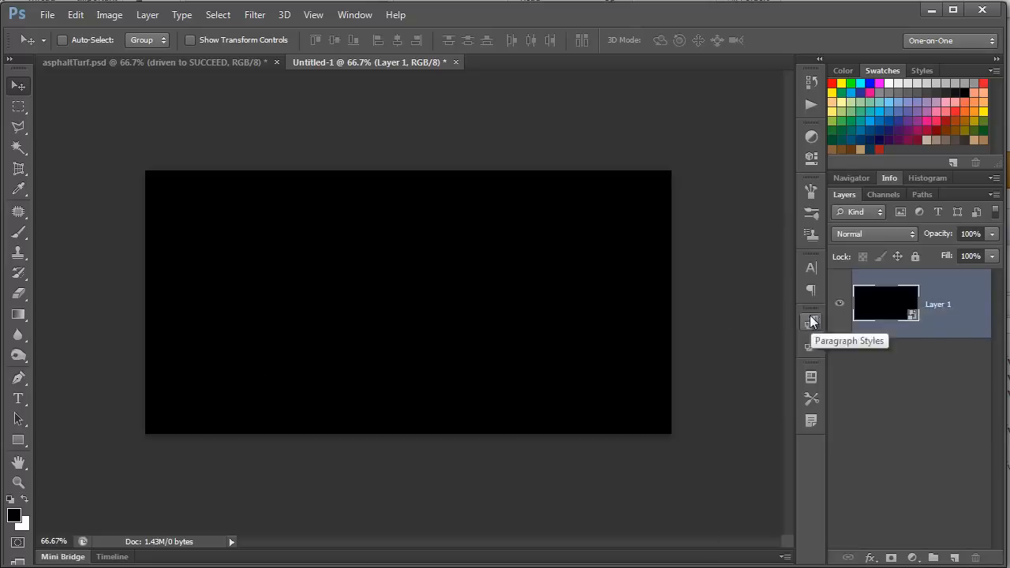
pyautogui.moveTo(254, 15)
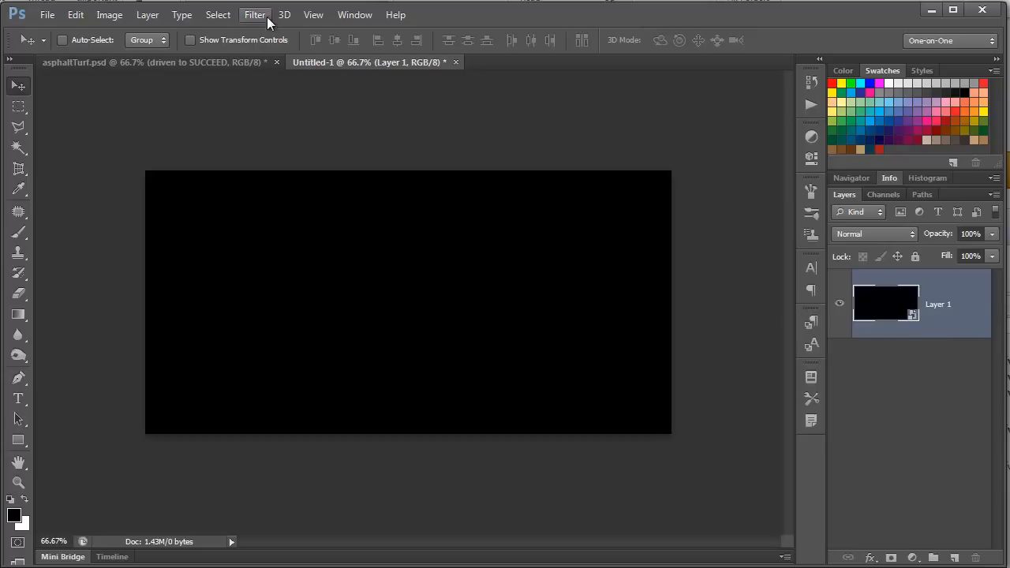
# Add 10% Gaussian monochromatic noise to the black layer, then duplicate it
pyautogui.click(254, 14)
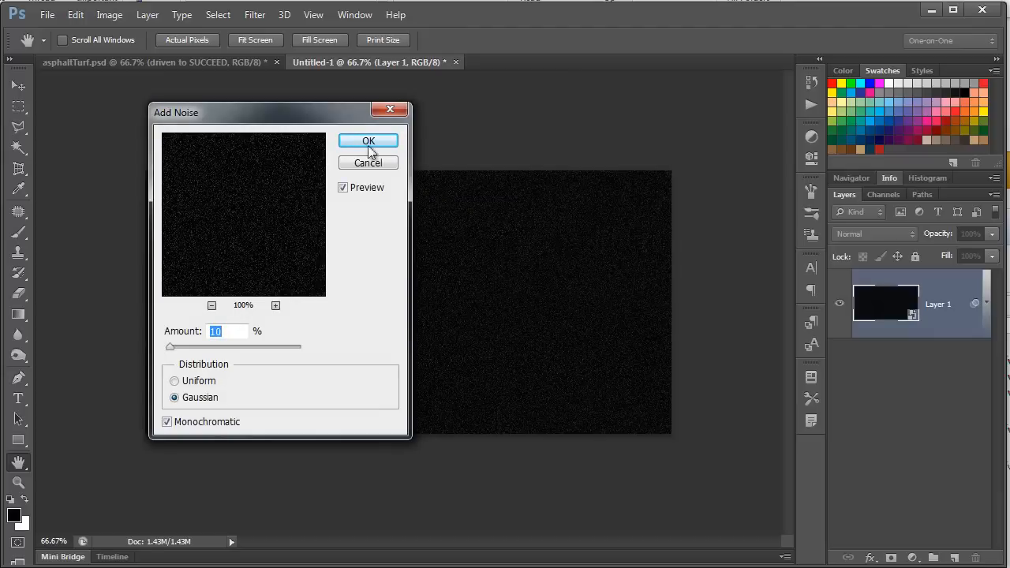
pyautogui.click(367, 141)
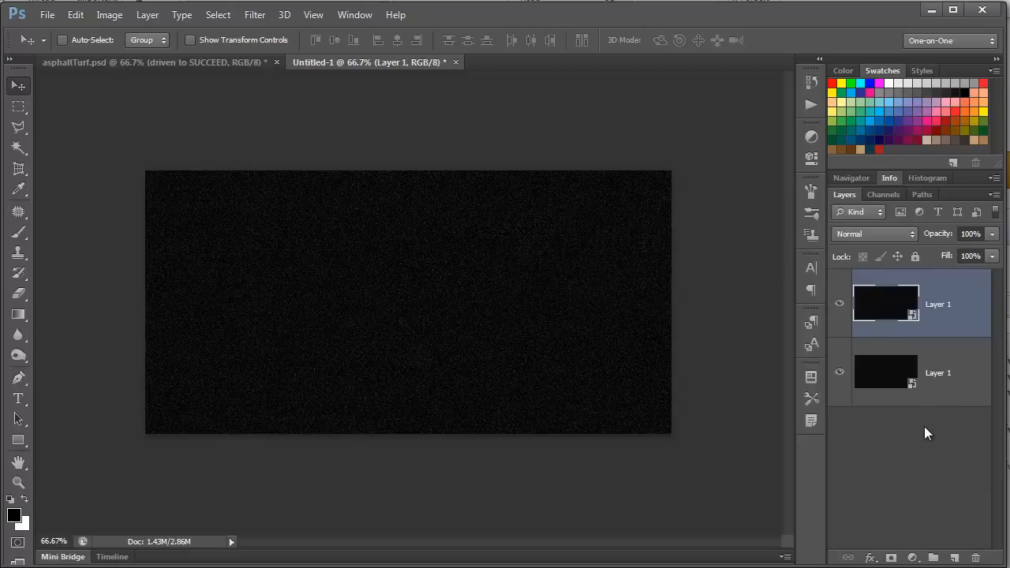
pyautogui.moveTo(946, 291)
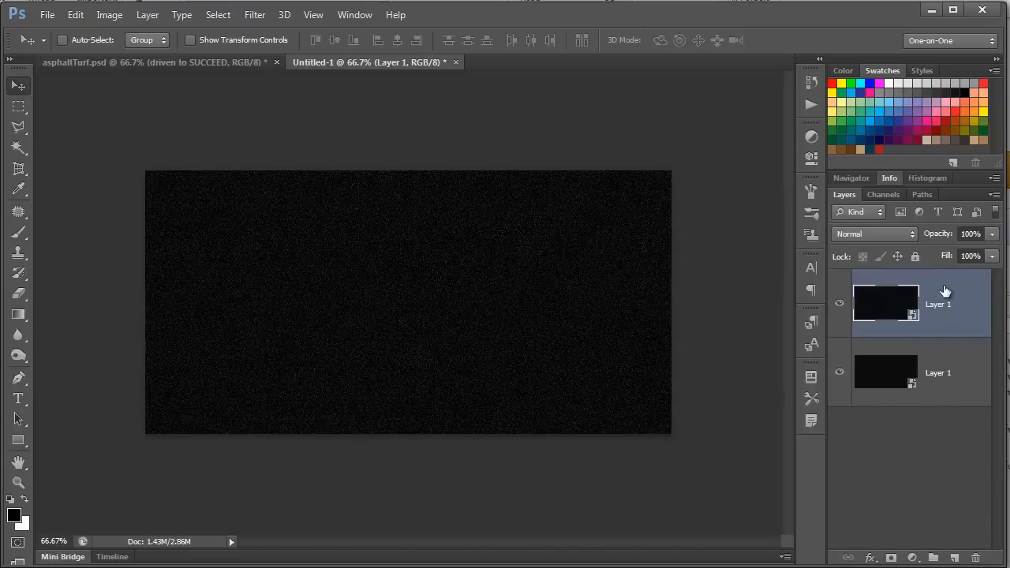
# Blend the top noise layer in Linear Dodge (Add) and apply Glowing Edges (1, 5, 2)
pyautogui.click(874, 234)
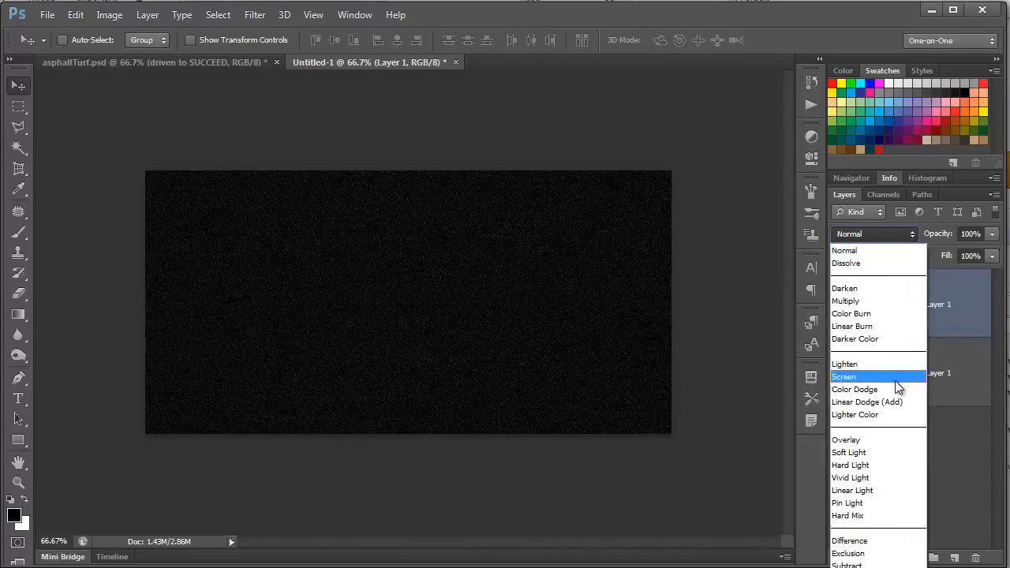
pyautogui.click(867, 401)
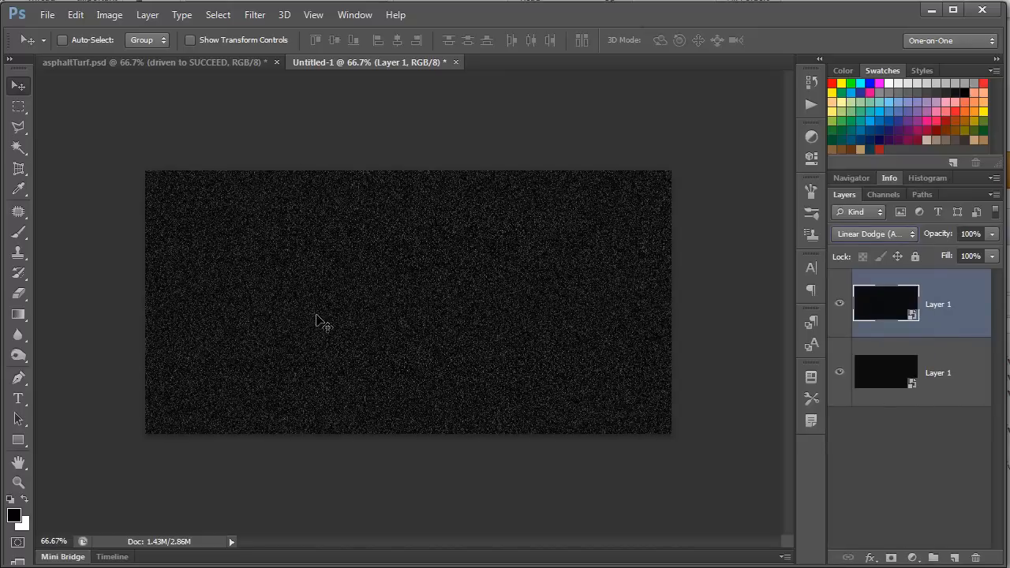
pyautogui.moveTo(416, 386)
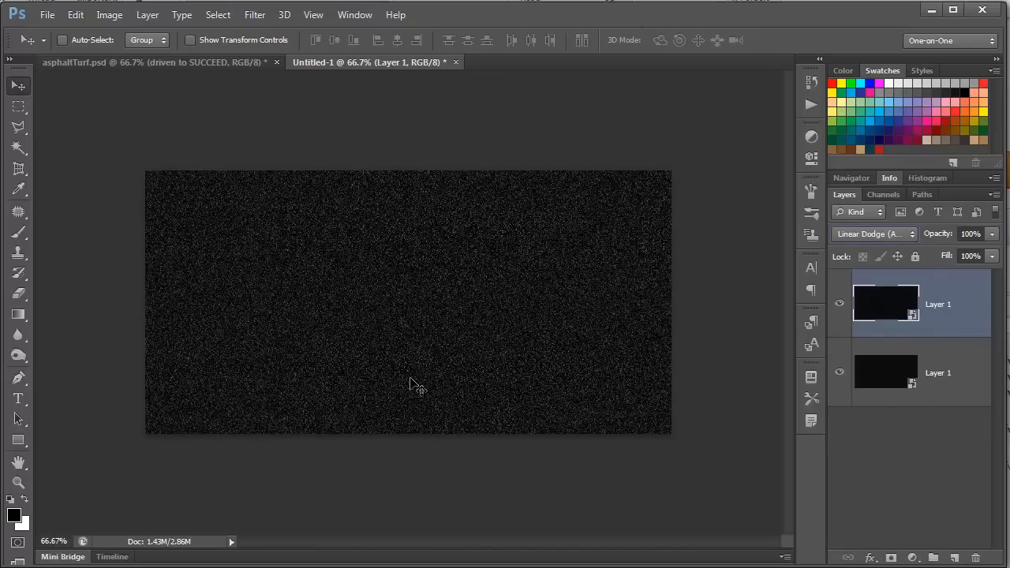
pyautogui.click(254, 14)
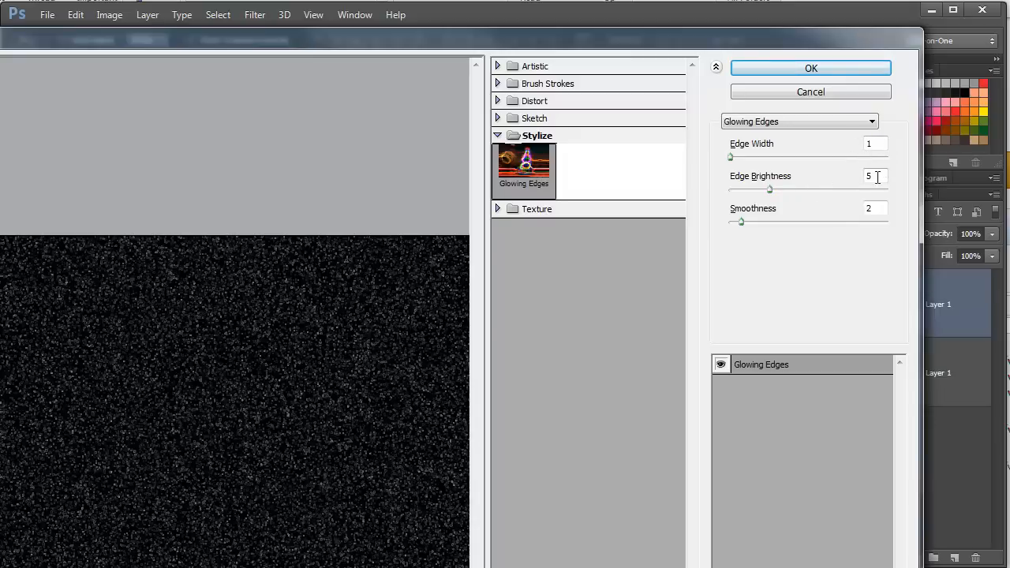
pyautogui.moveTo(820, 266)
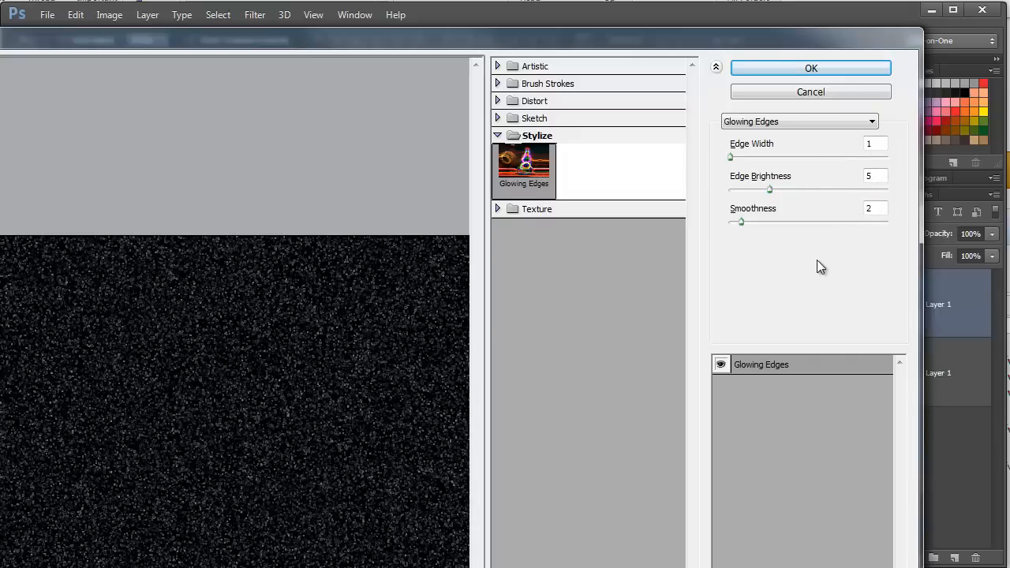
pyautogui.click(810, 68)
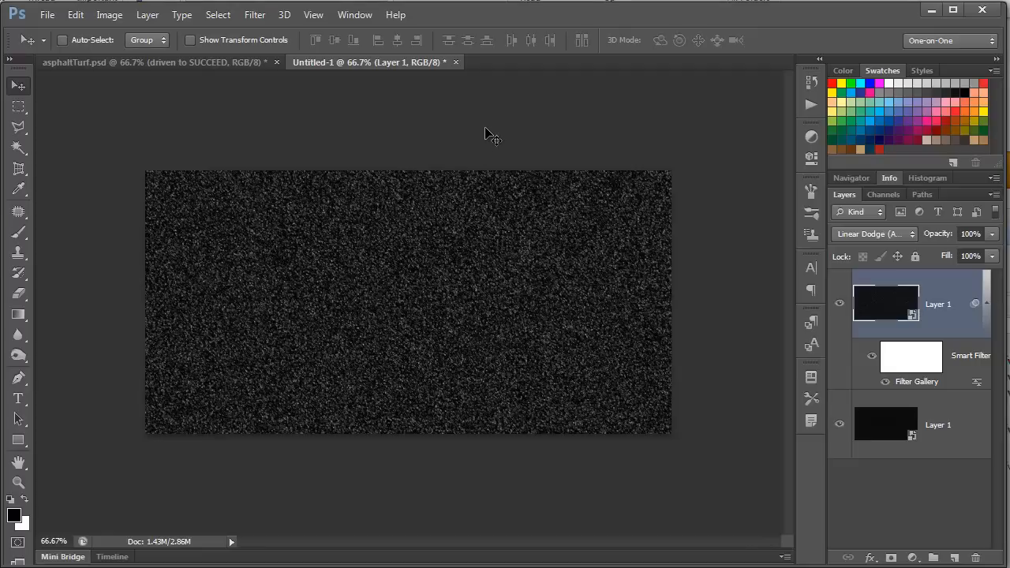
pyautogui.moveTo(484, 128)
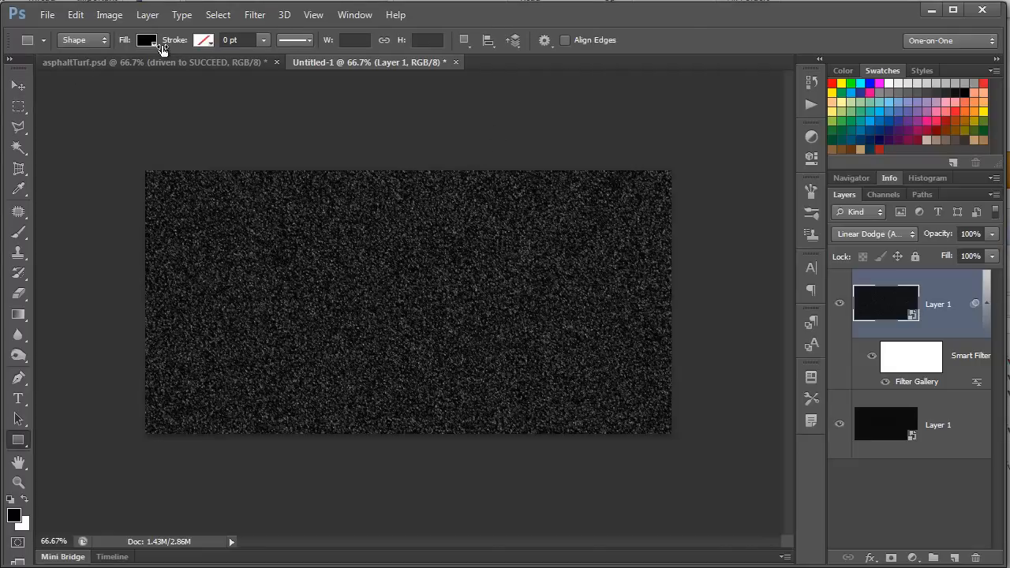
# Draw two tall yellow rectangle stripes near the left edge of the asphalt
pyautogui.click(147, 41)
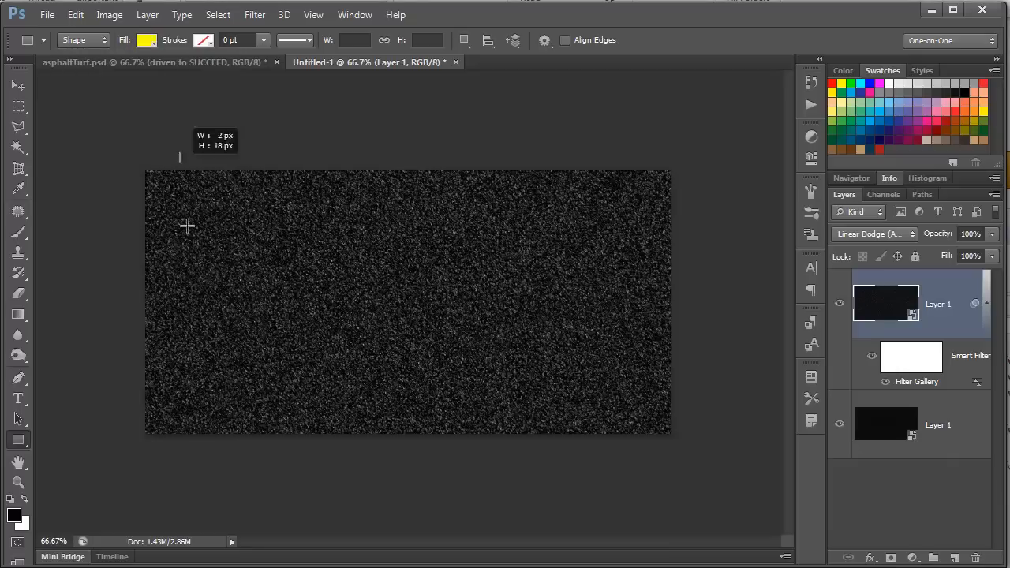
pyautogui.moveTo(179, 156); pyautogui.dragTo(220, 454)
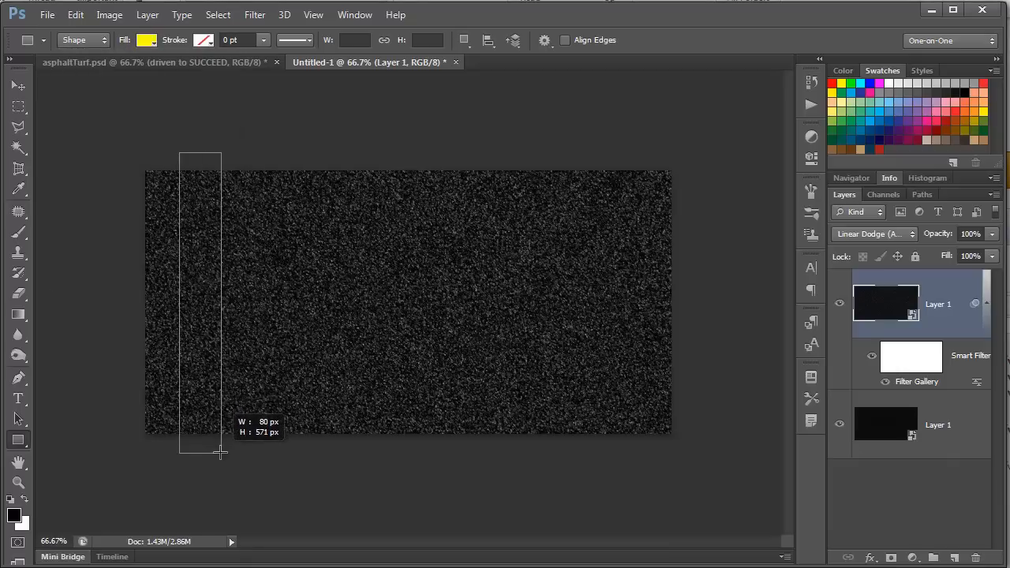
pyautogui.moveTo(181, 156); pyautogui.dragTo(221, 454)
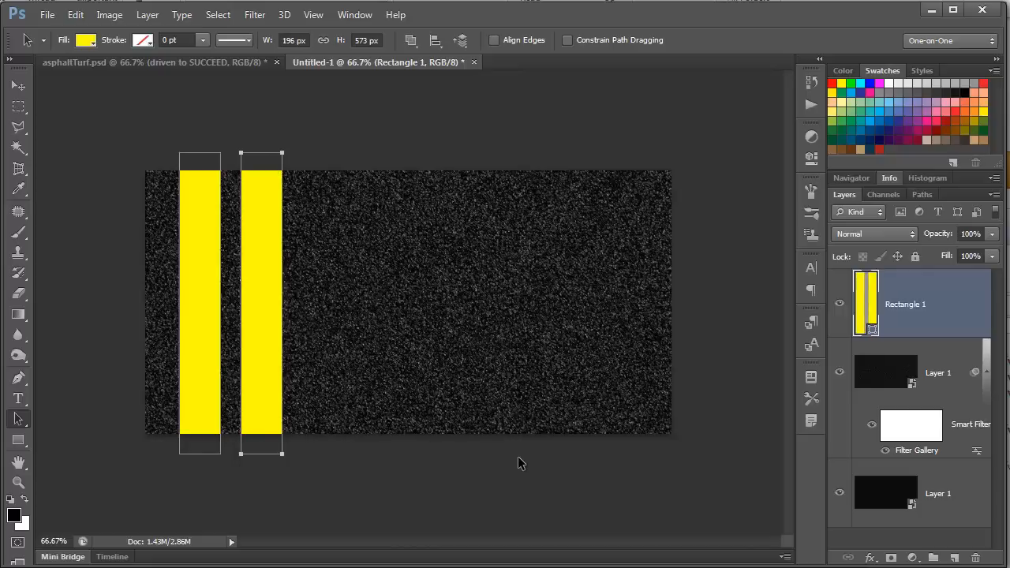
pyautogui.moveTo(476, 449)
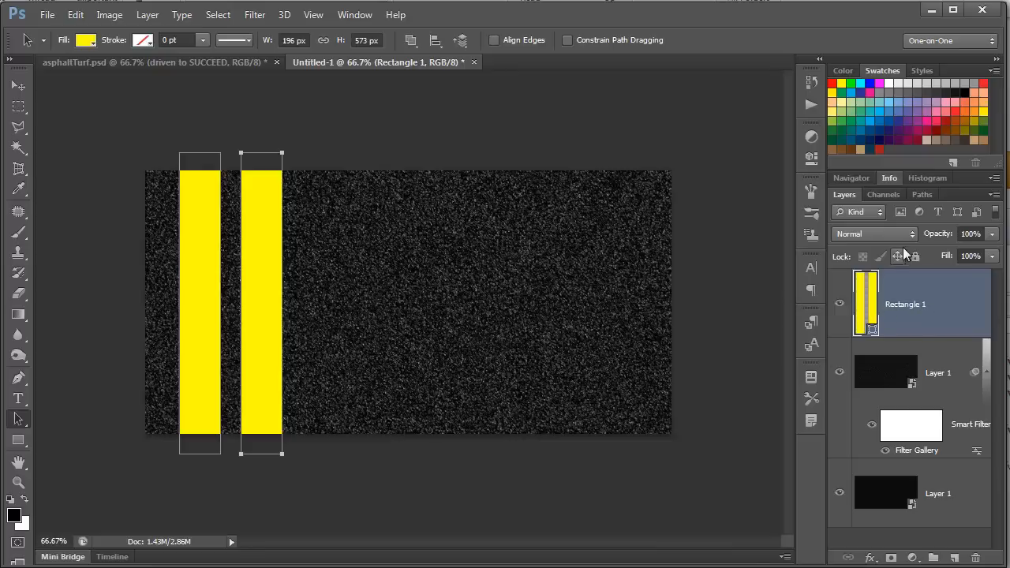
pyautogui.moveTo(918, 243)
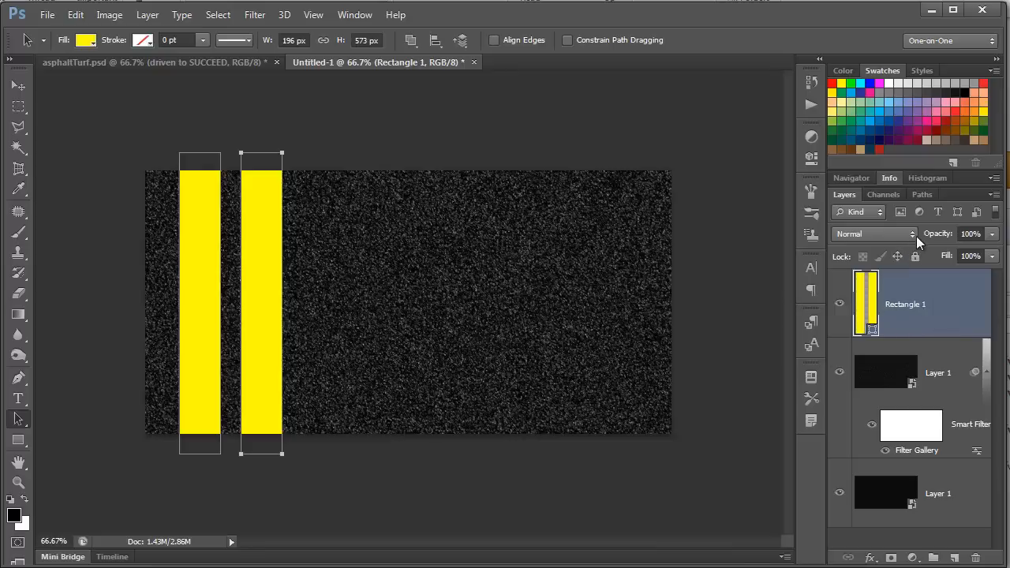
# Set the Rectangle 1 stripes layer's blend mode to Soft Light
pyautogui.click(875, 234)
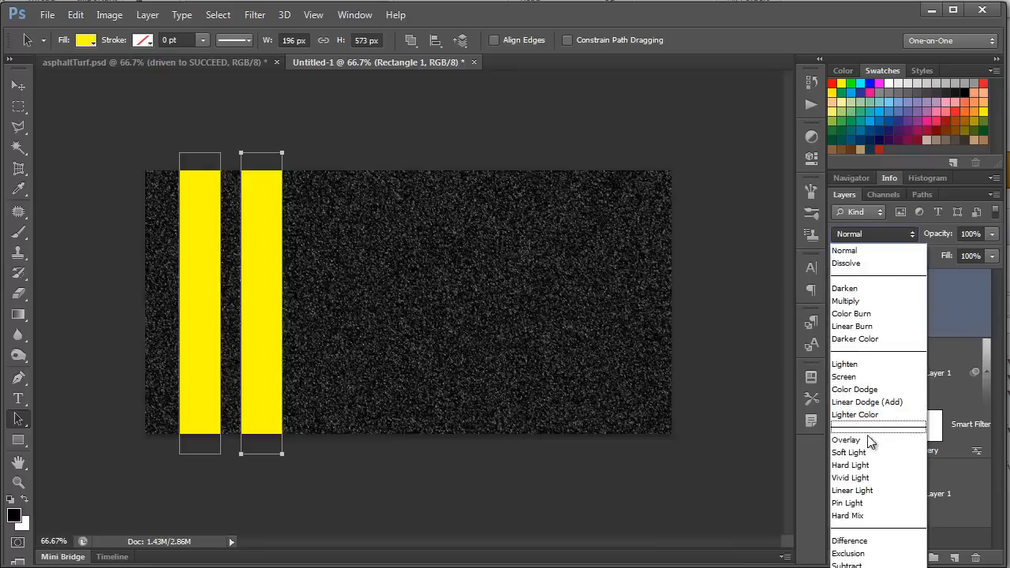
pyautogui.click(849, 452)
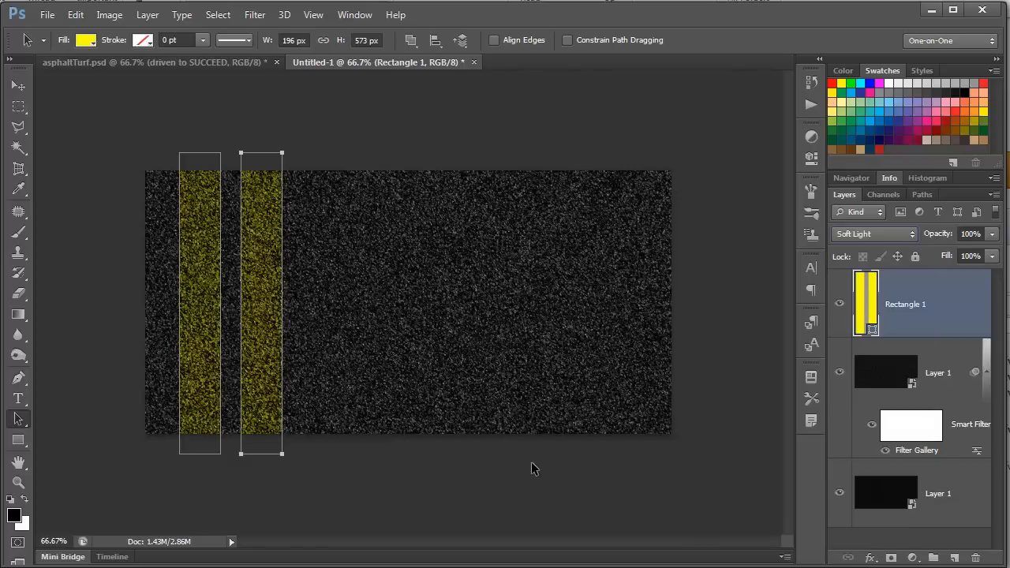
pyautogui.click(109, 14)
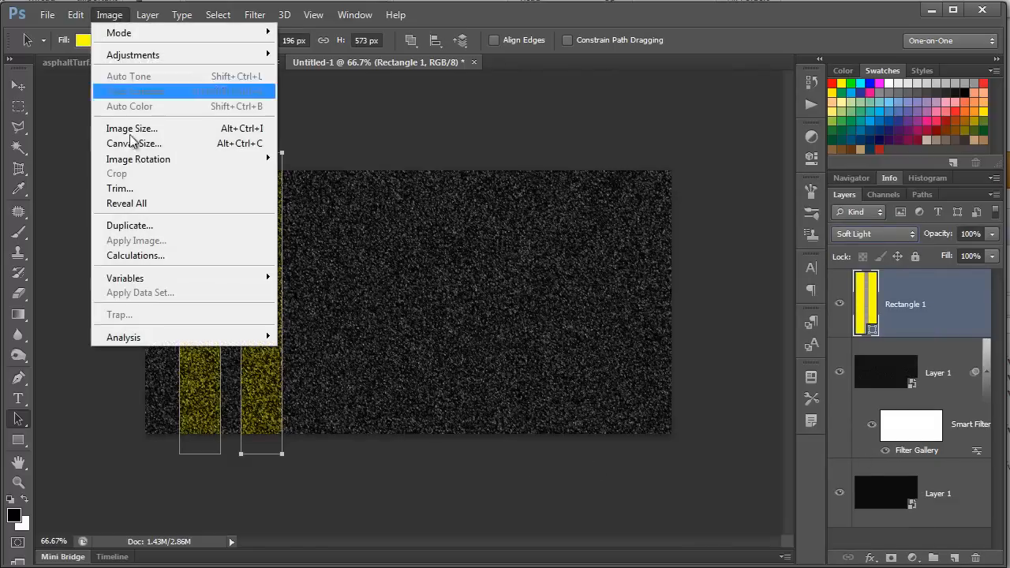
pyautogui.moveTo(174, 159)
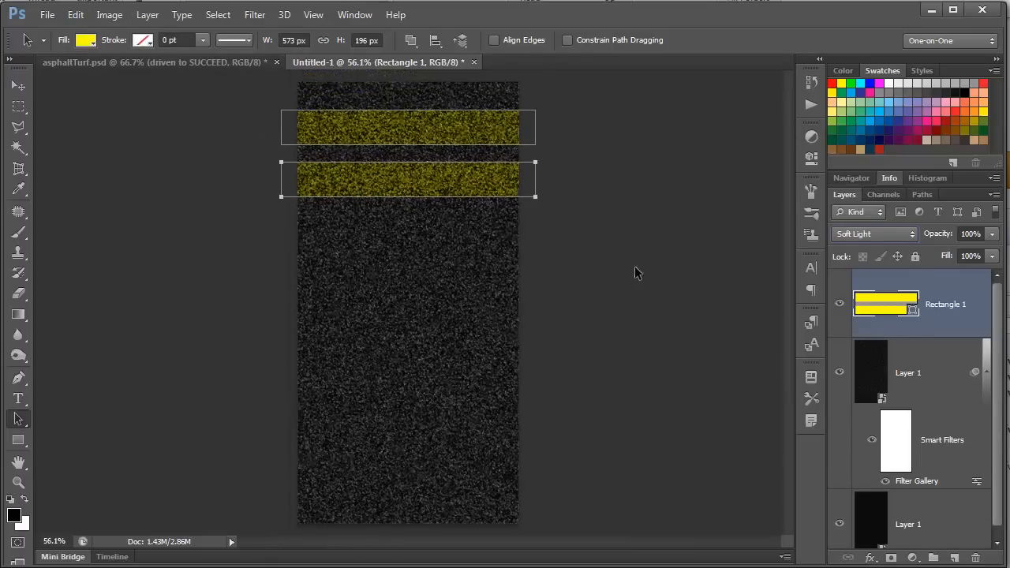
# Replace the brush presets with Dry Media Brushes and choose the 36 px brush
pyautogui.click(19, 232)
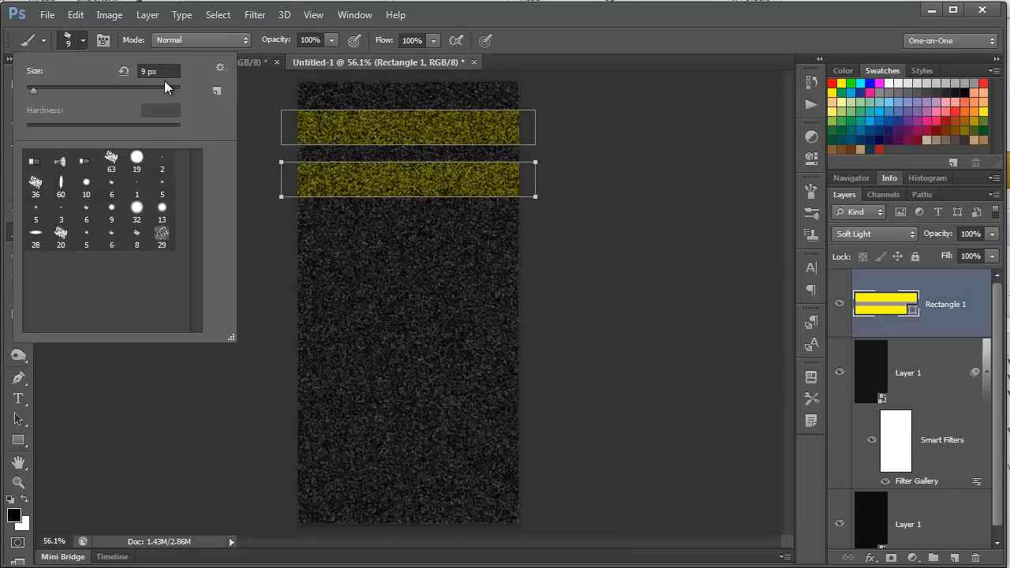
pyautogui.click(220, 70)
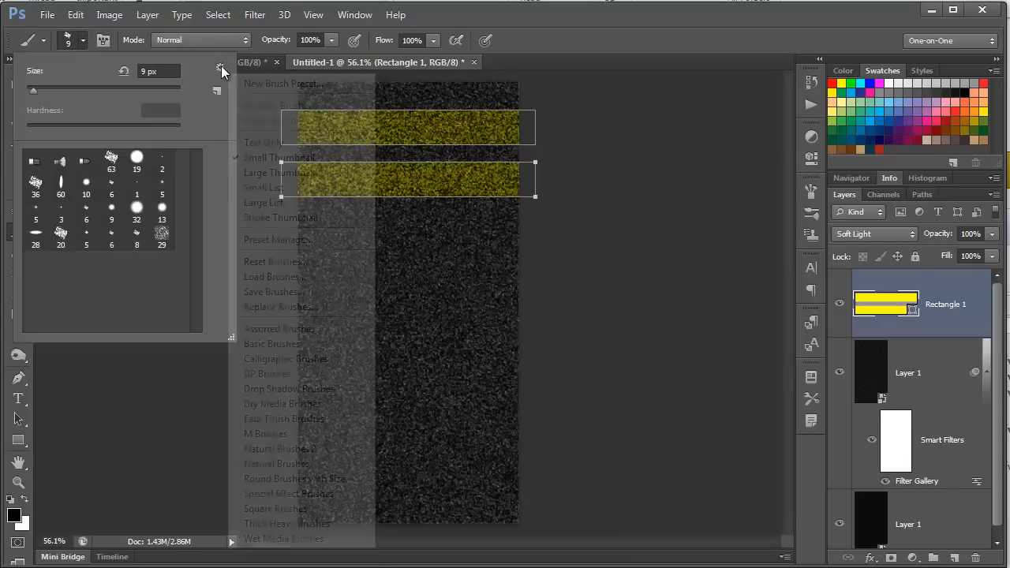
pyautogui.moveTo(282, 403)
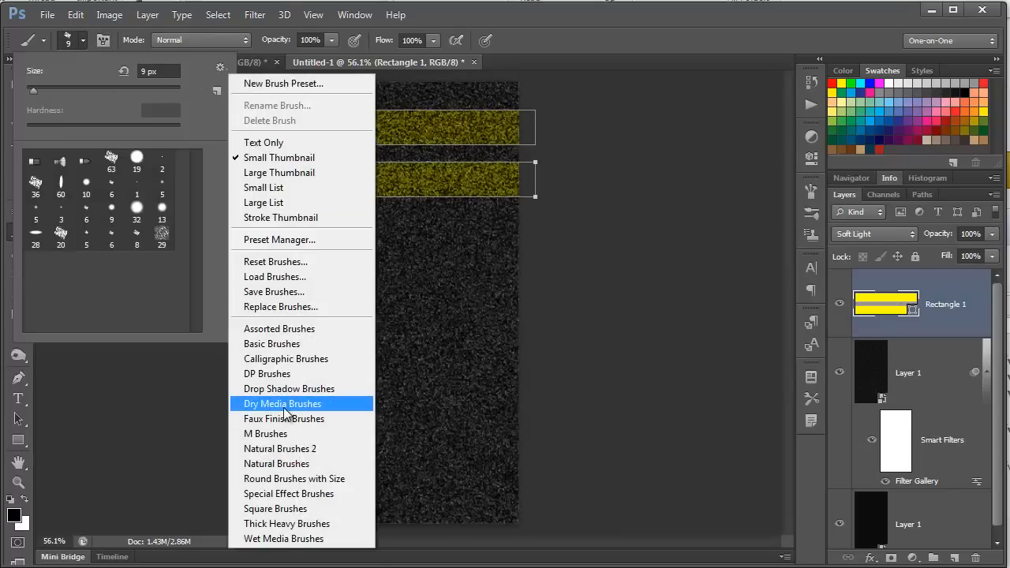
pyautogui.click(282, 403)
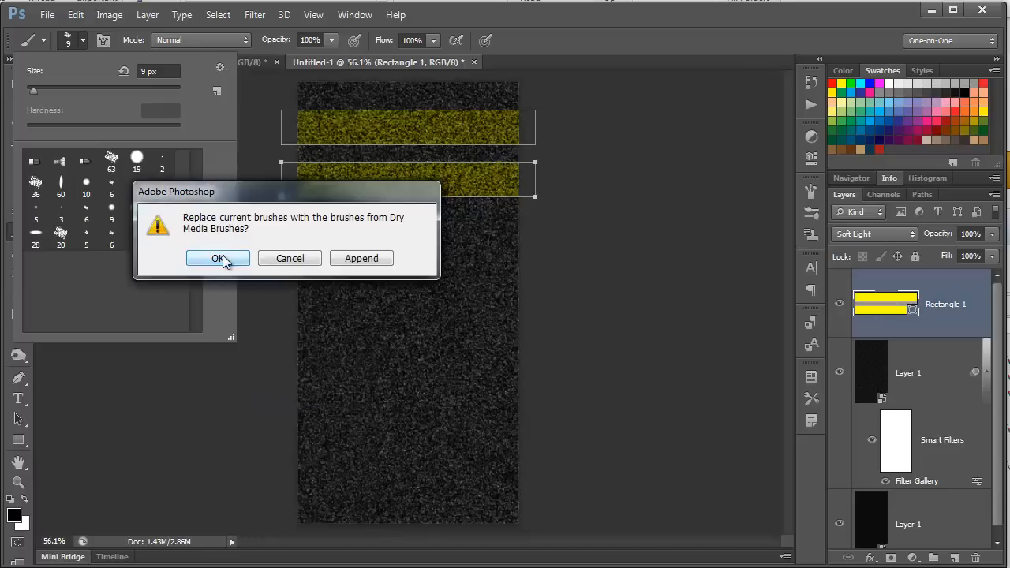
pyautogui.click(218, 258)
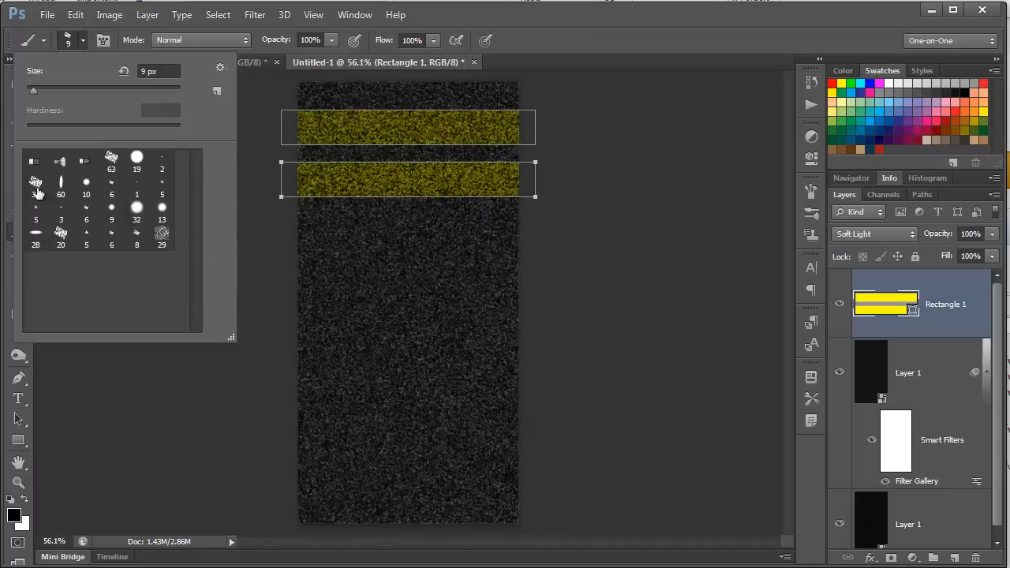
pyautogui.click(35, 181)
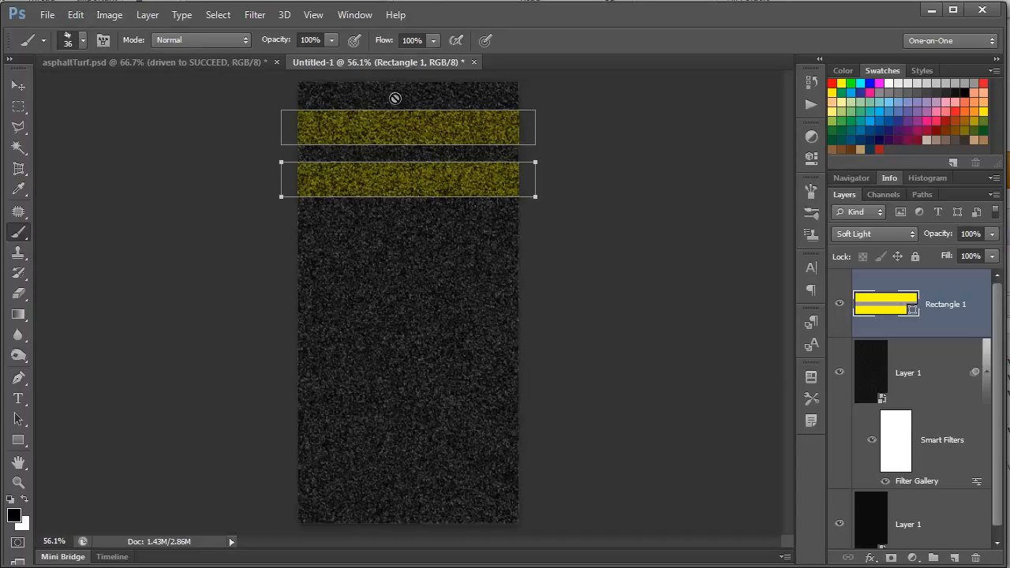
pyautogui.moveTo(242, 242)
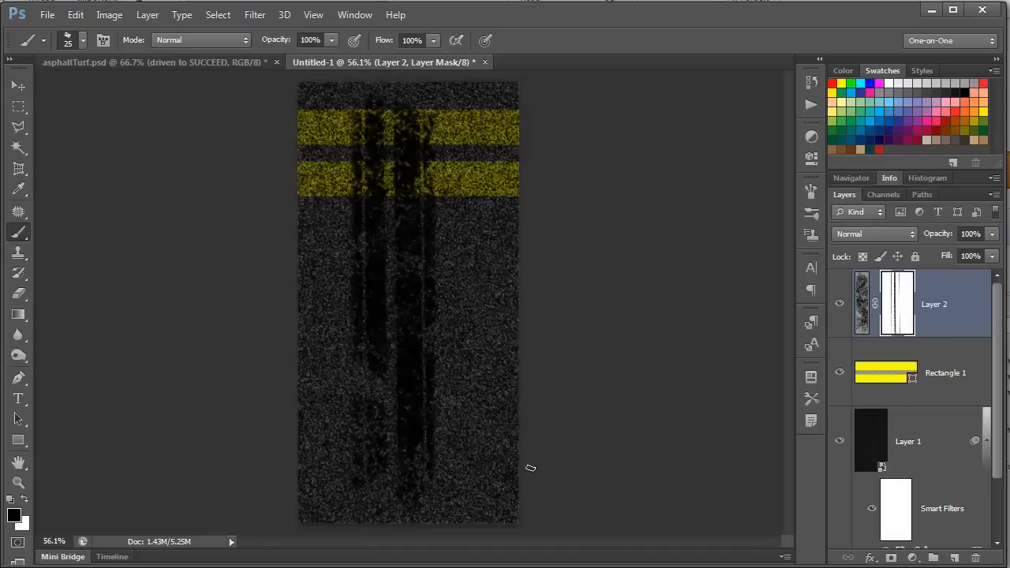
pyautogui.moveTo(637, 385)
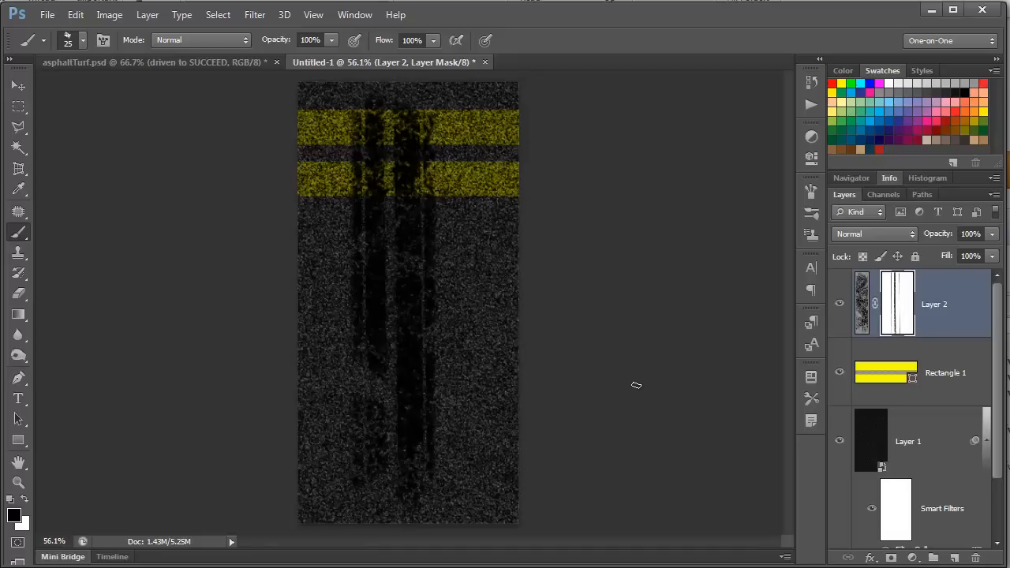
# Convert the tire-tracks Layer 2 into a smart object
pyautogui.rightClick(934, 303)
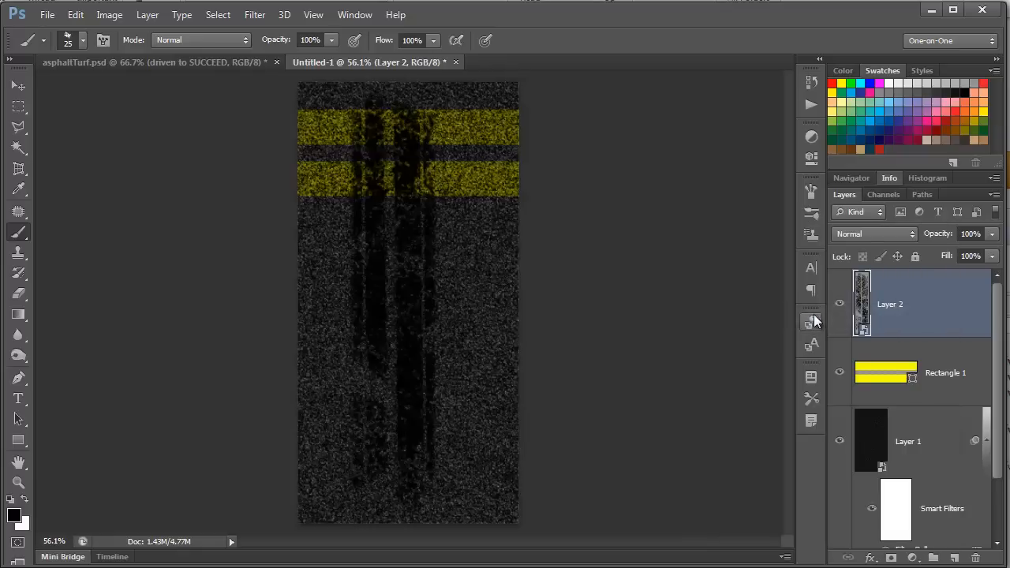
pyautogui.click(254, 14)
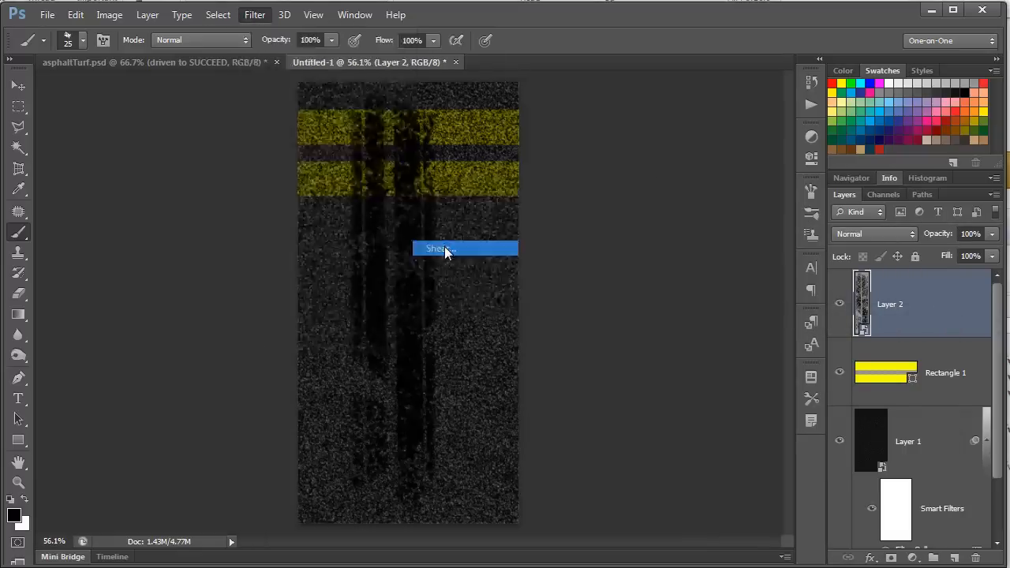
# Apply a Shear filter to Layer 2, resetting then bending the curve into an arc
pyautogui.click(440, 249)
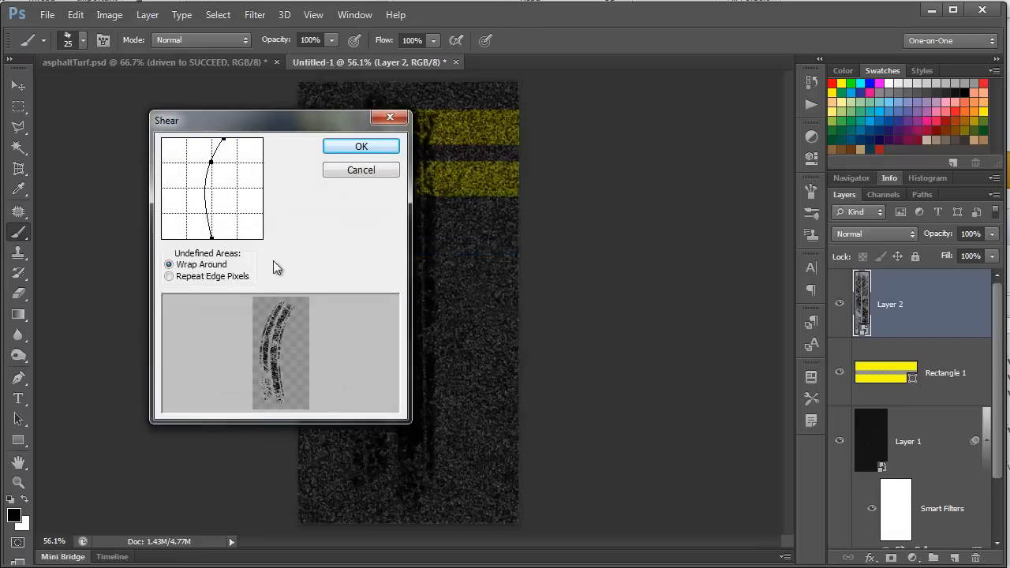
pyautogui.moveTo(312, 229)
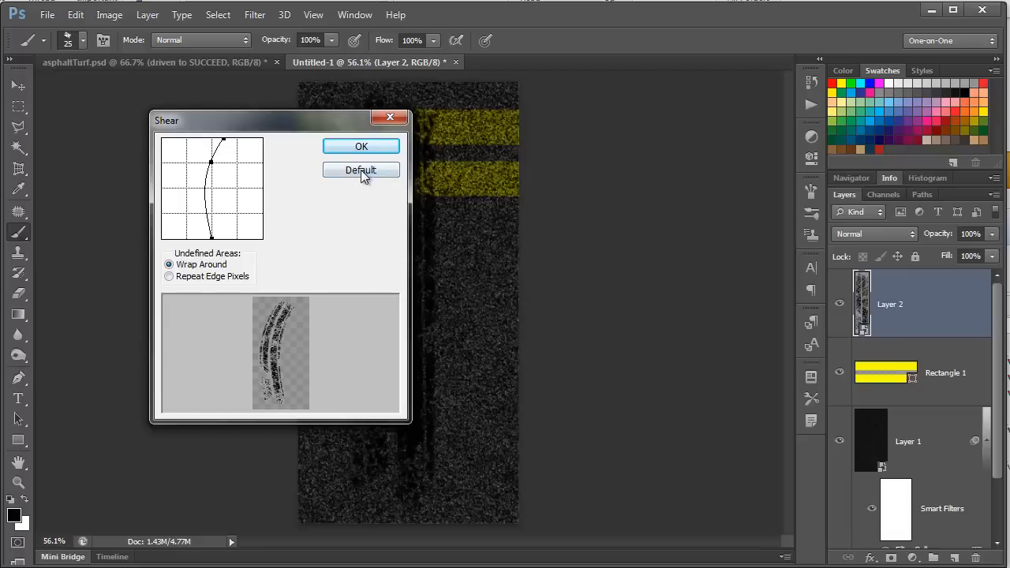
pyautogui.click(360, 170)
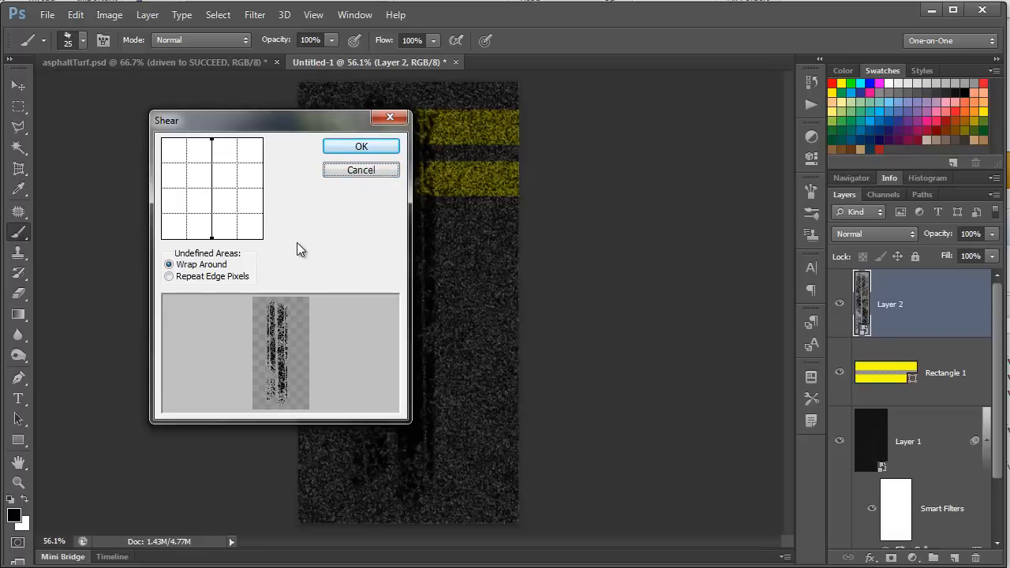
pyautogui.moveTo(217, 146)
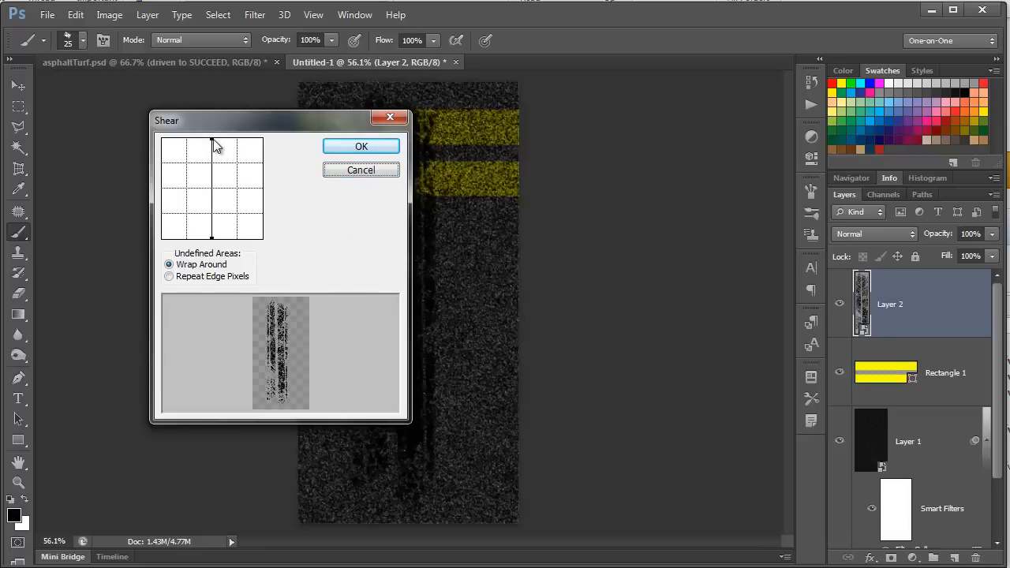
pyautogui.moveTo(211, 150); pyautogui.dragTo(223, 142)
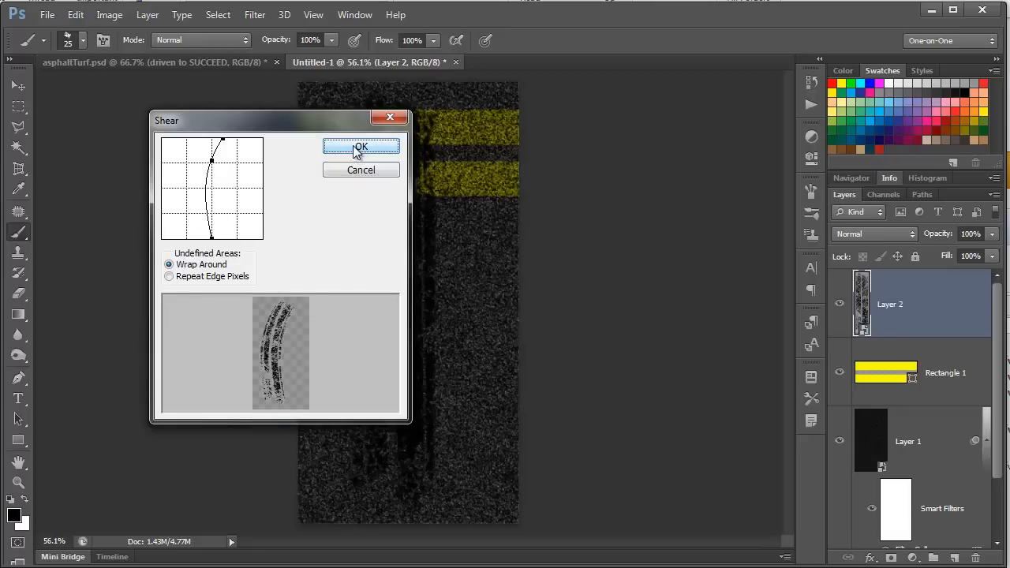
pyautogui.click(360, 149)
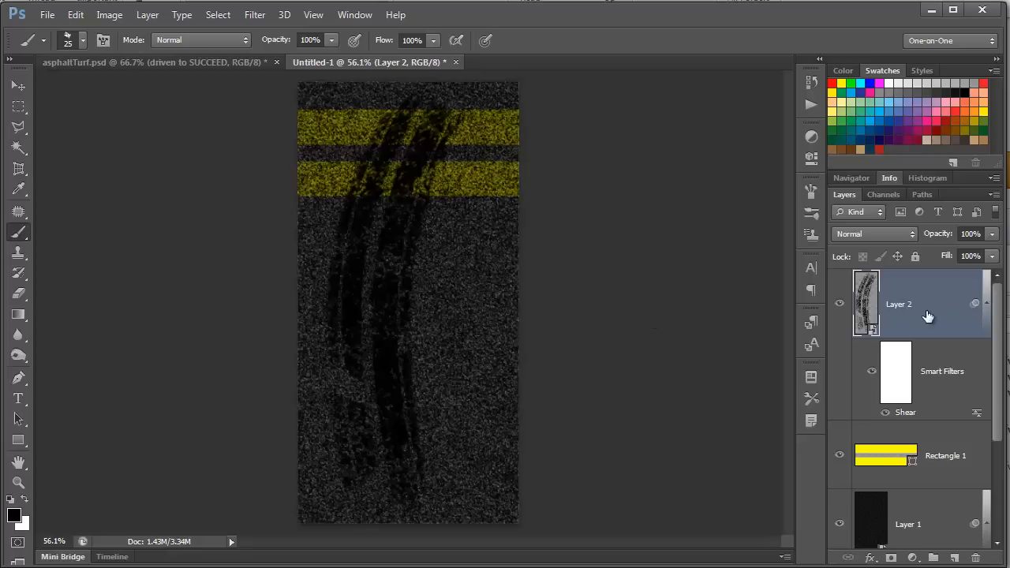
# Make Layer 2 a smart object, rotate the canvas 90° CCW, and blend it in Screen
pyautogui.rightClick(928, 316)
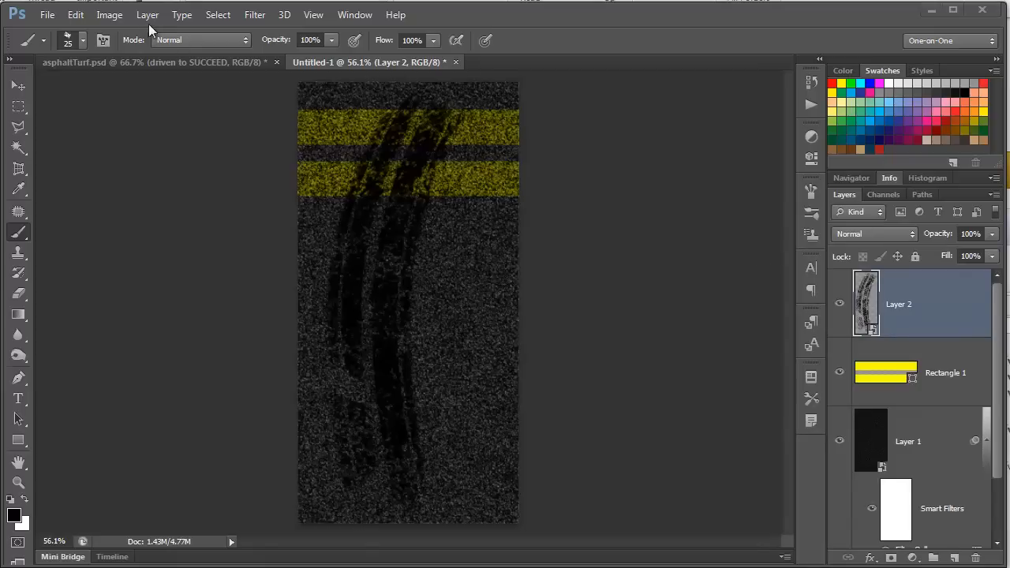
pyautogui.click(109, 14)
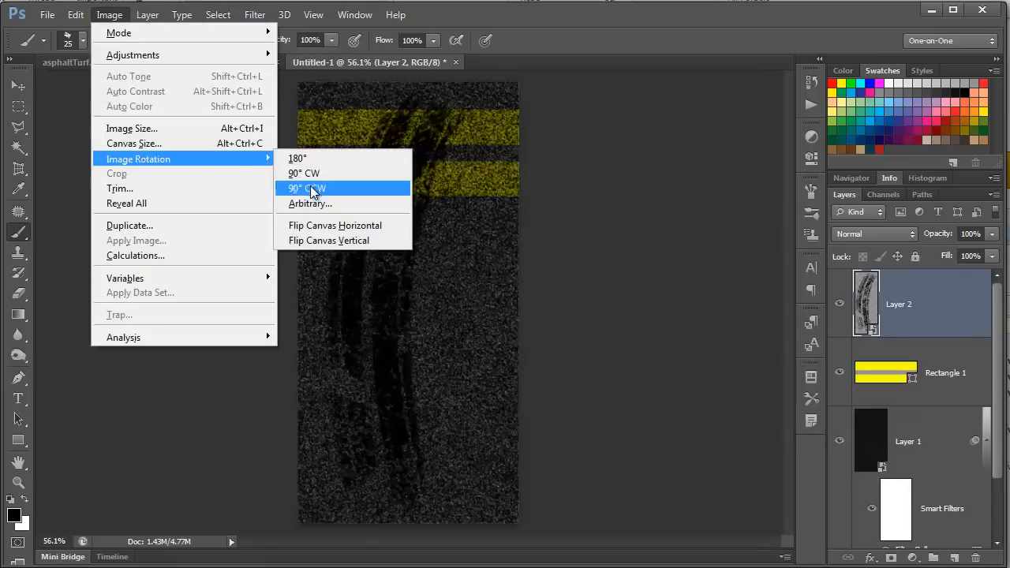
pyautogui.click(306, 188)
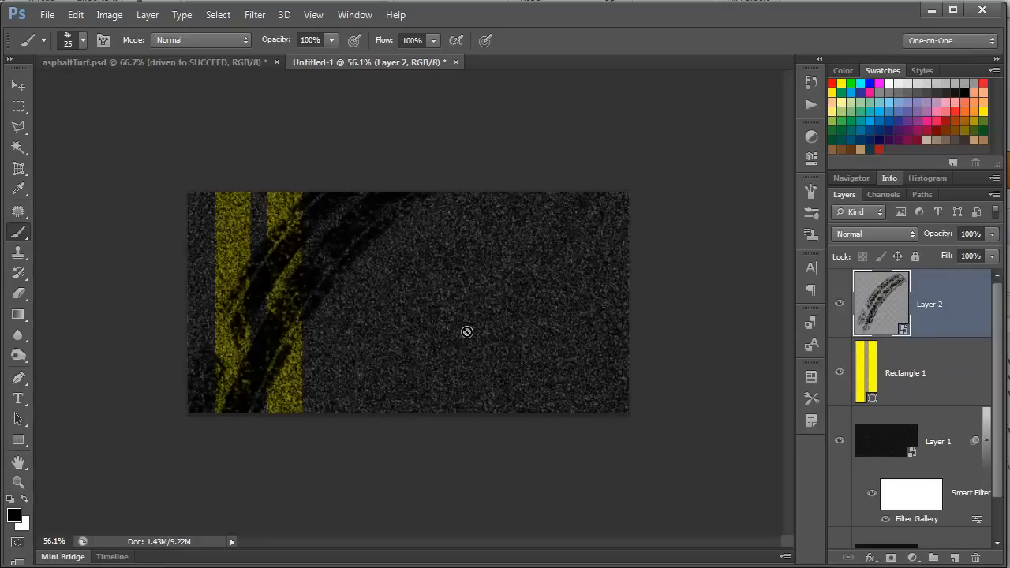
pyautogui.click(873, 233)
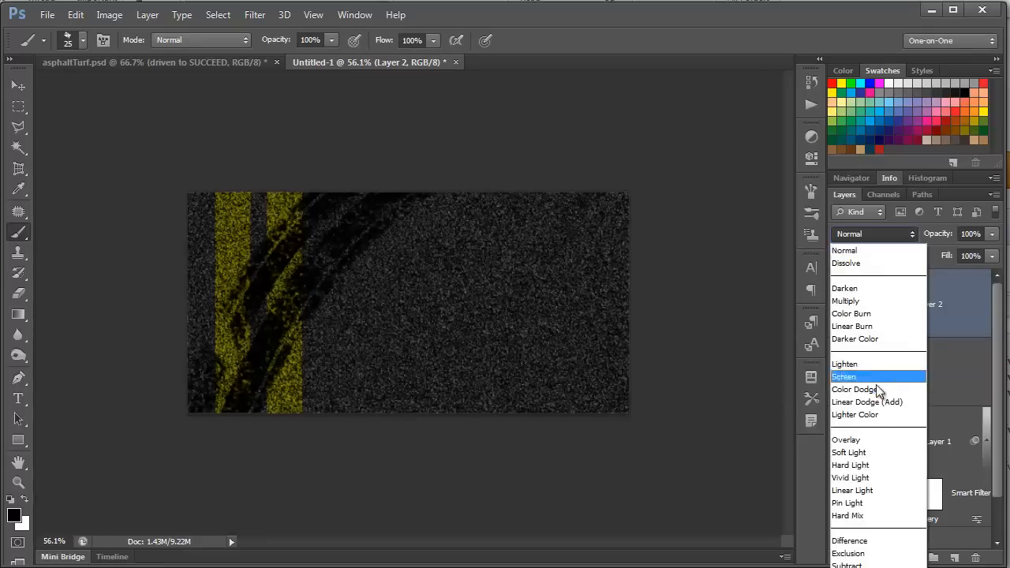
pyautogui.click(848, 452)
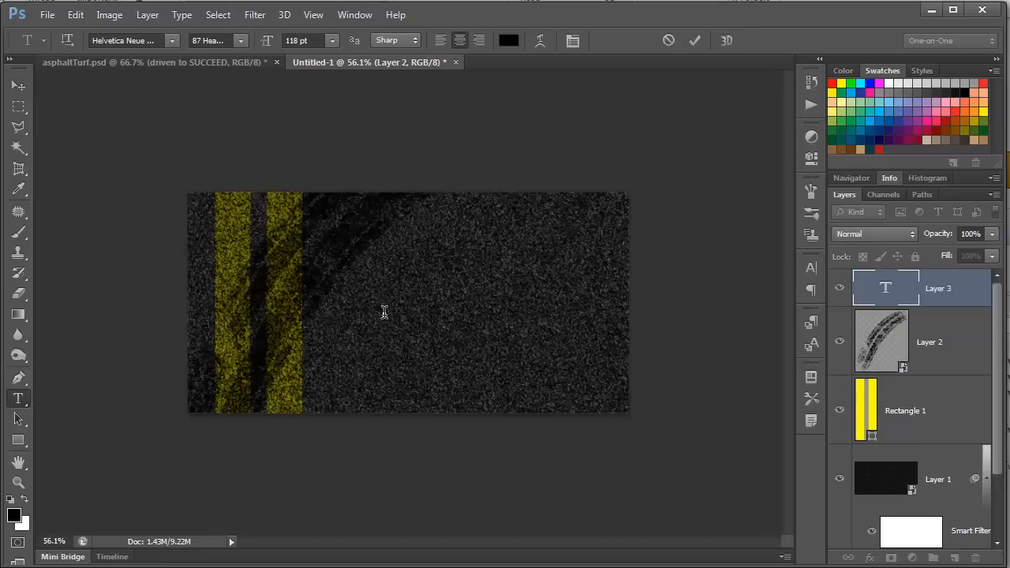
# Type 'ASPHALT JUNGLE' in 118 pt Helvetica Neue Heavy at the banner's centre
pyautogui.click(384, 302)
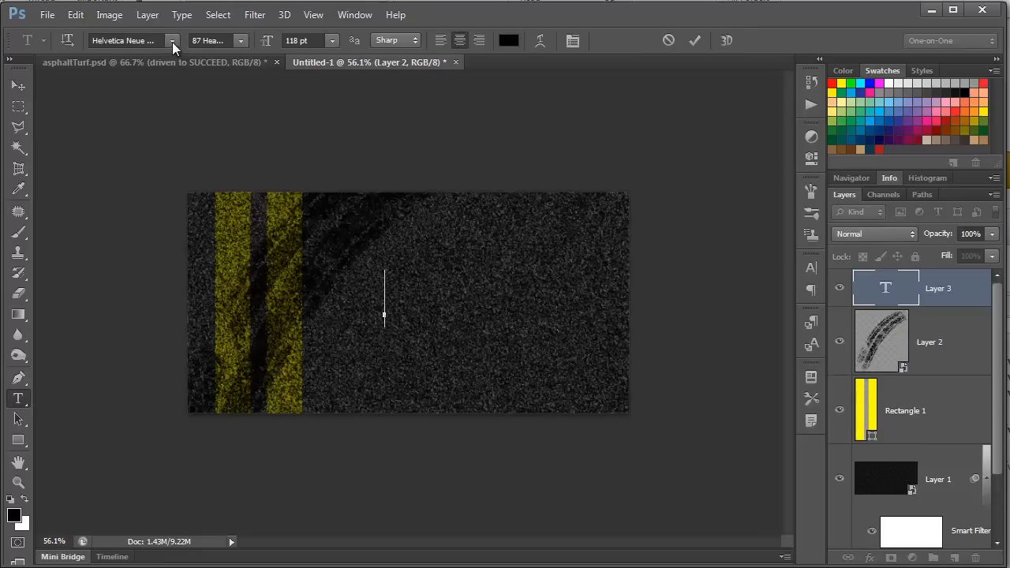
pyautogui.click(172, 41)
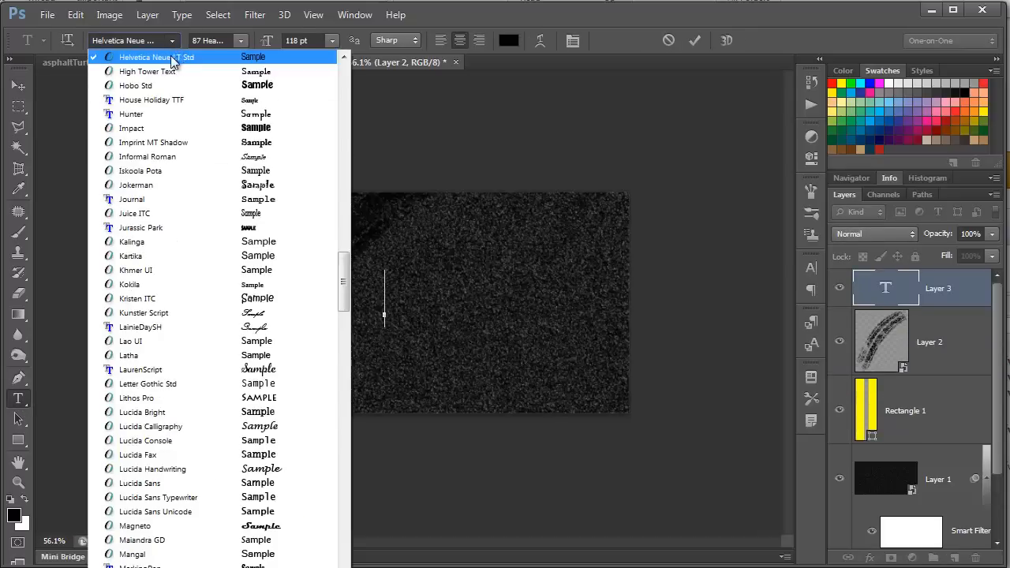
pyautogui.click(240, 40)
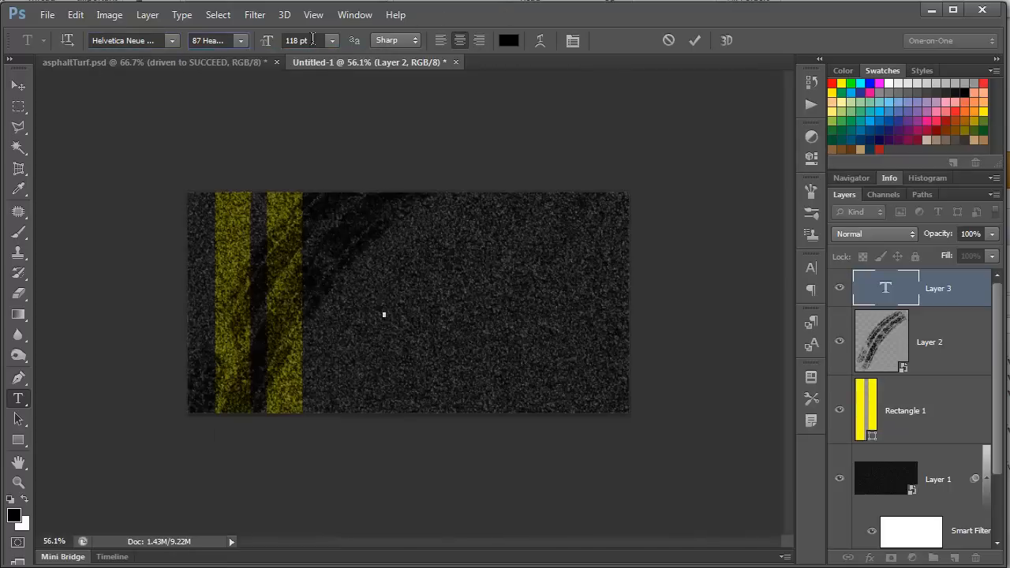
pyautogui.click(383, 302)
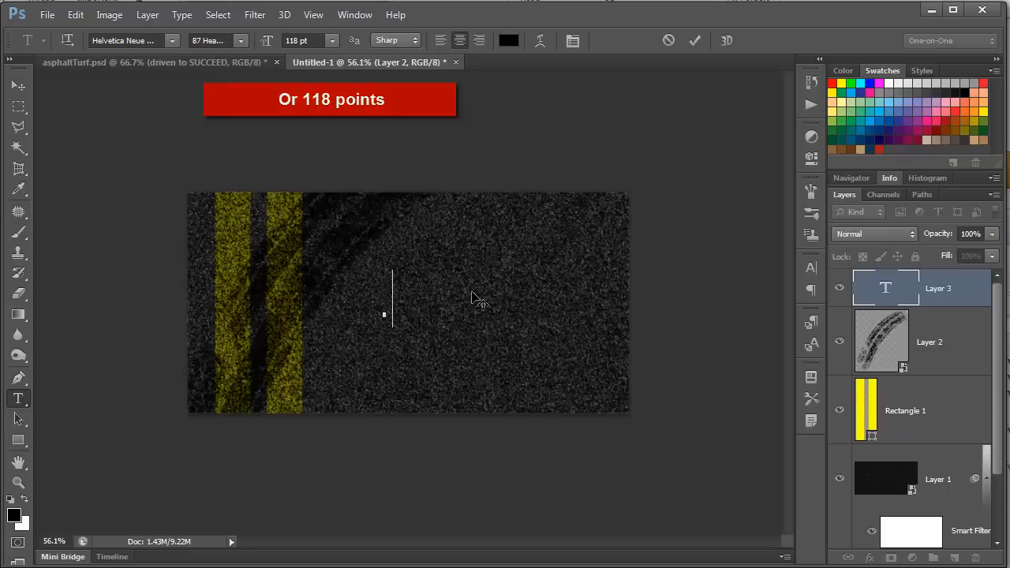
pyautogui.write('as')
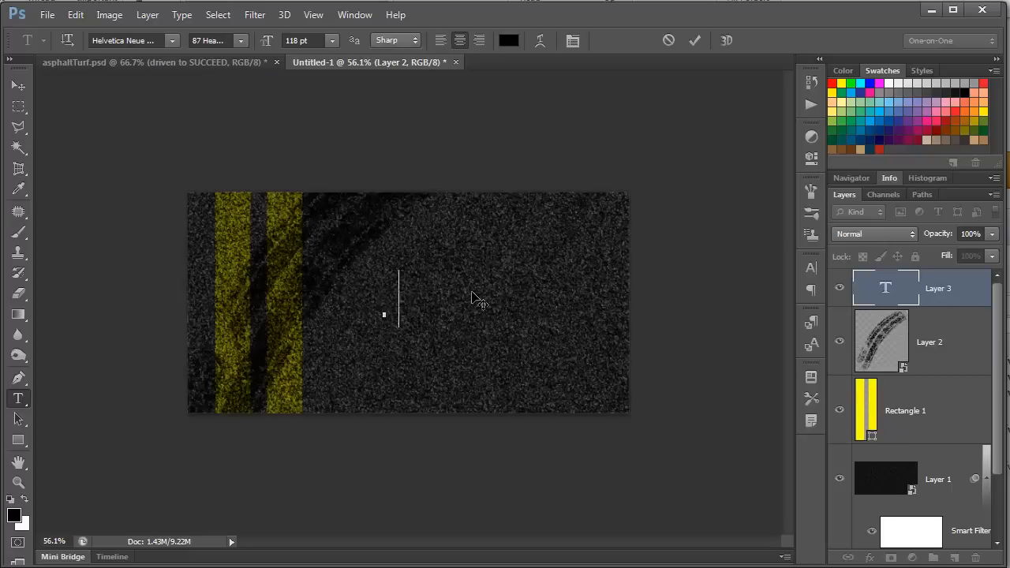
pyautogui.write('ASPHALT')
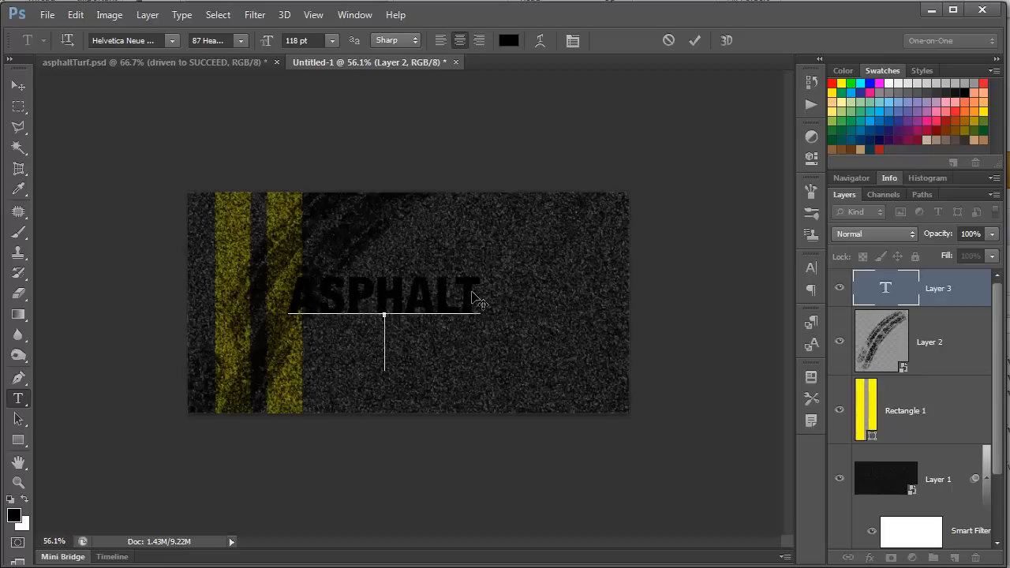
pyautogui.write('JUNGLE')
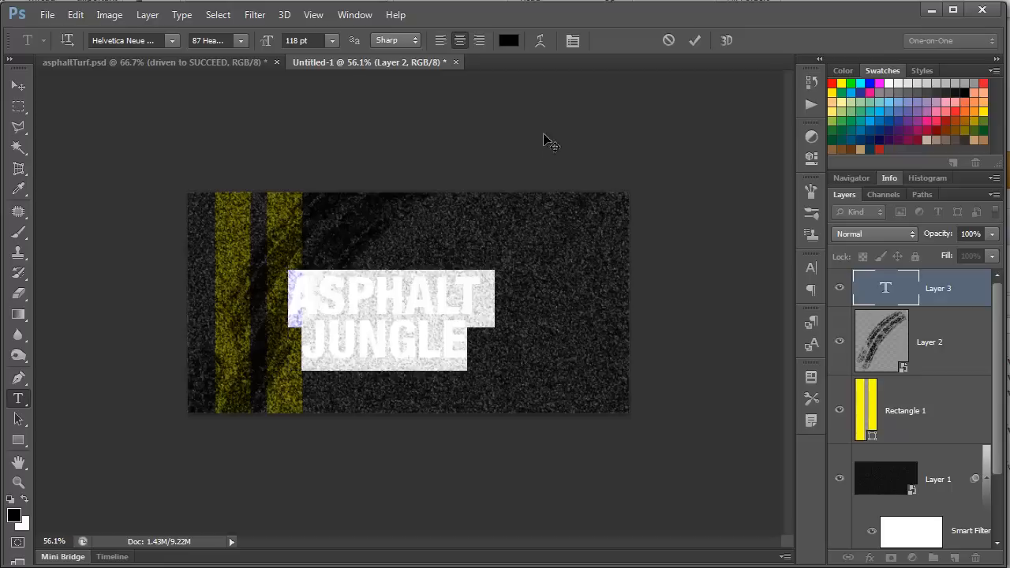
# Colour the ASPHALT JUNGLE text yellow (#ffff00) and set the text layer to Soft Light
pyautogui.click(508, 41)
pyautogui.write('ffff00')
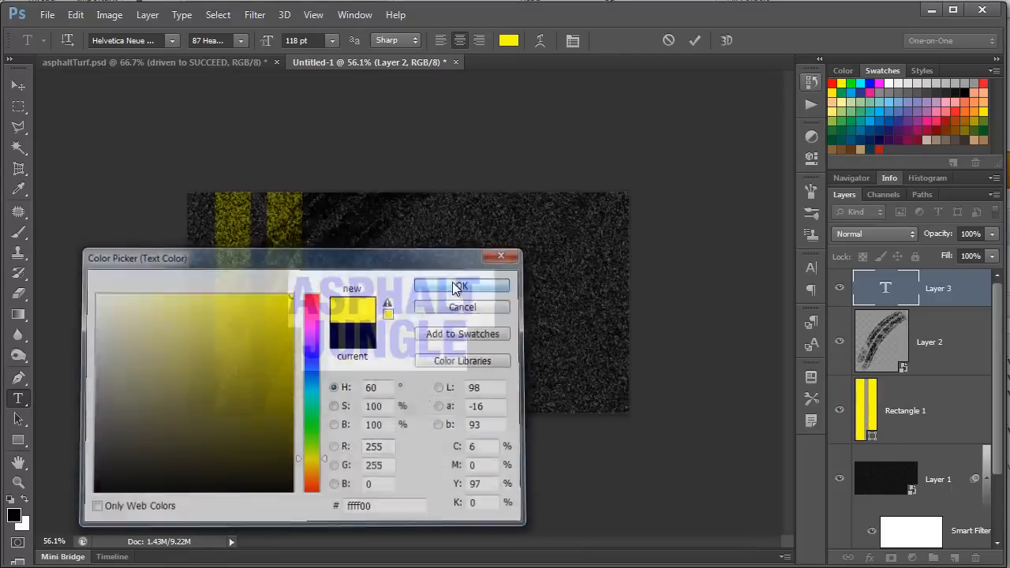
pyautogui.click(459, 285)
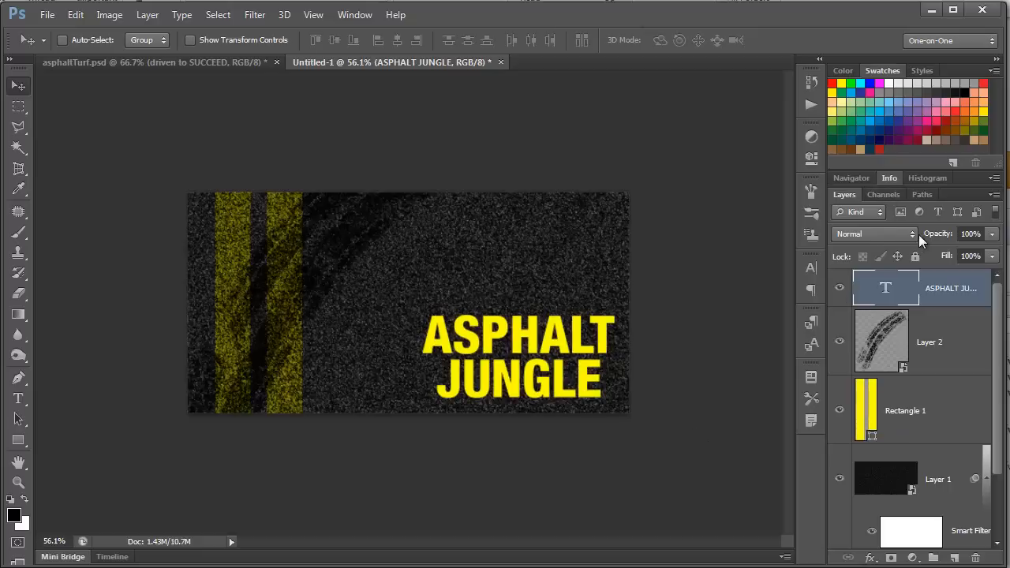
pyautogui.click(874, 234)
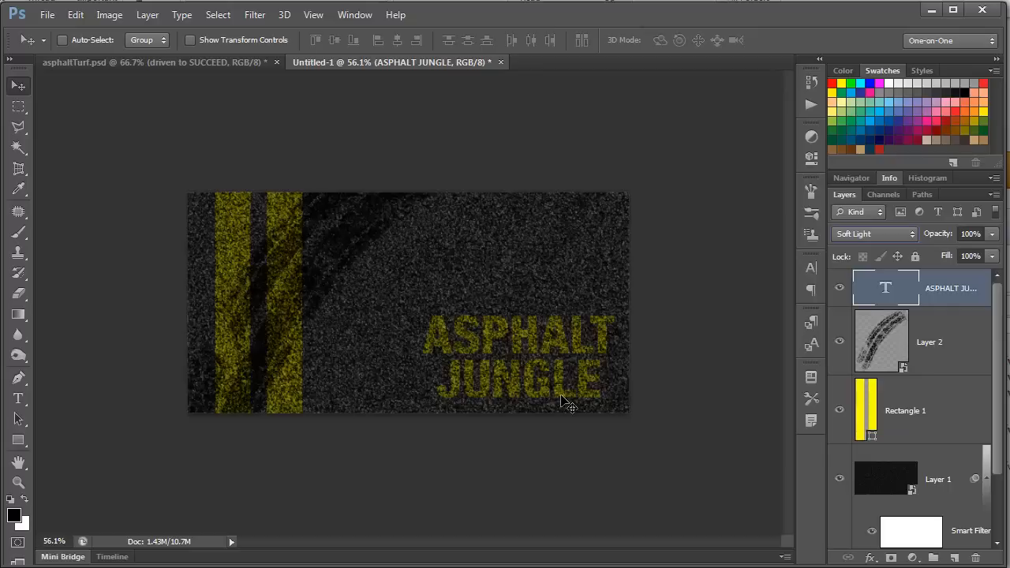
# Convert the text layer to a smart object retyped as ROAD RAGE, then duplicate it
pyautogui.rightClick(947, 288)
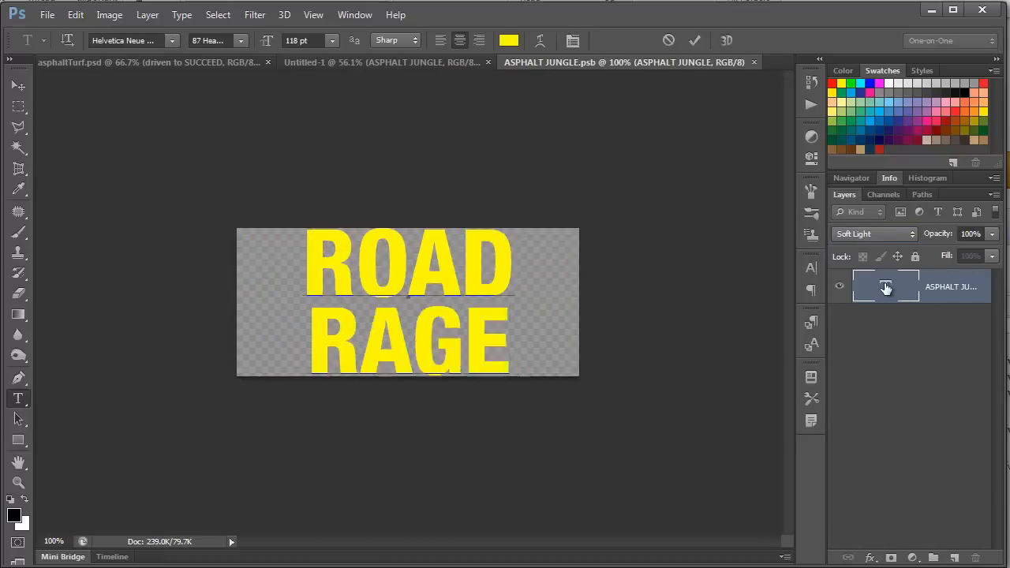
pyautogui.click(386, 62)
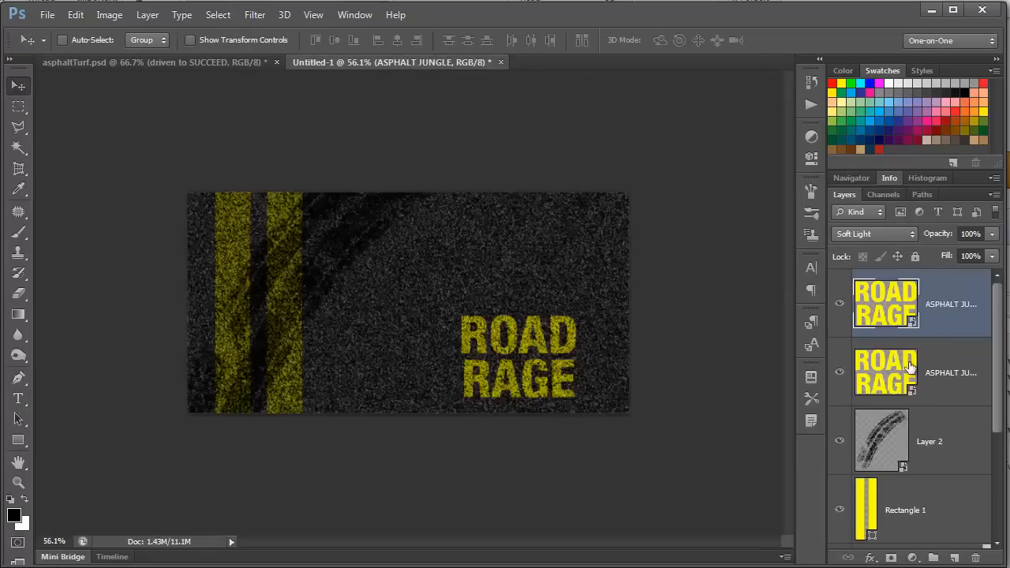
pyautogui.moveTo(953, 377)
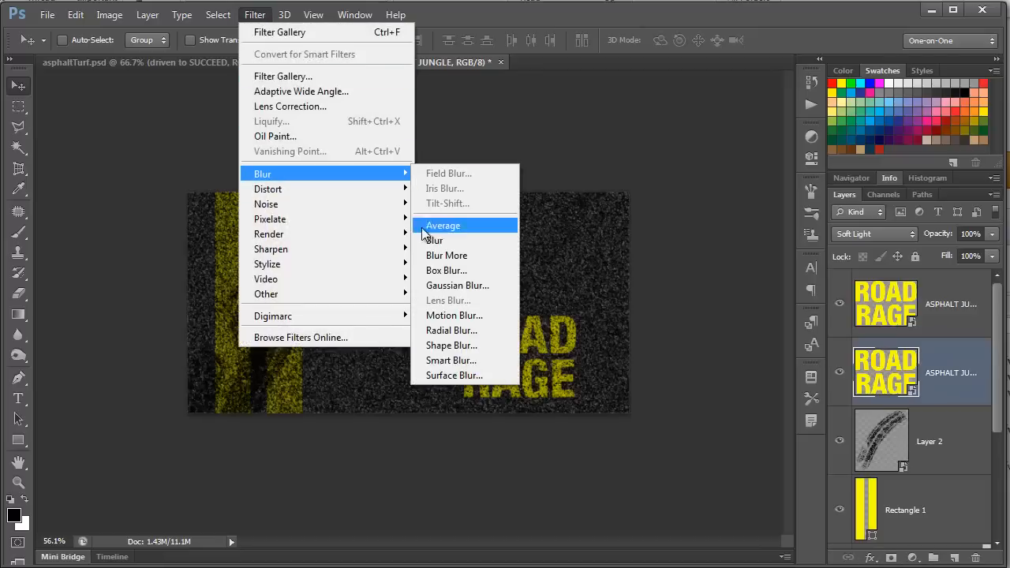
# Apply a 2.5-pixel Gaussian Blur smart filter to the lower ROAD RAGE copy
pyautogui.click(457, 285)
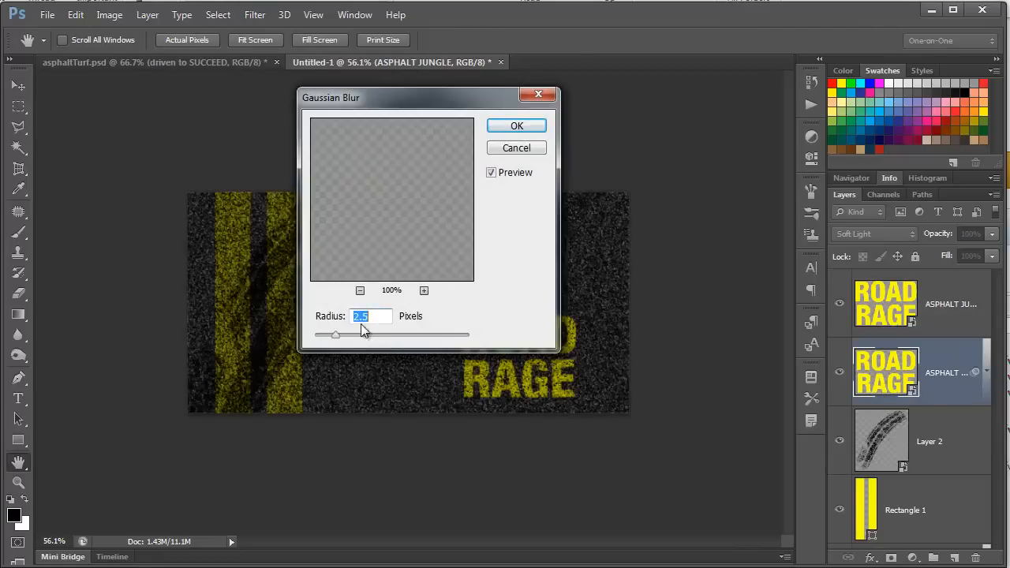
pyautogui.click(516, 126)
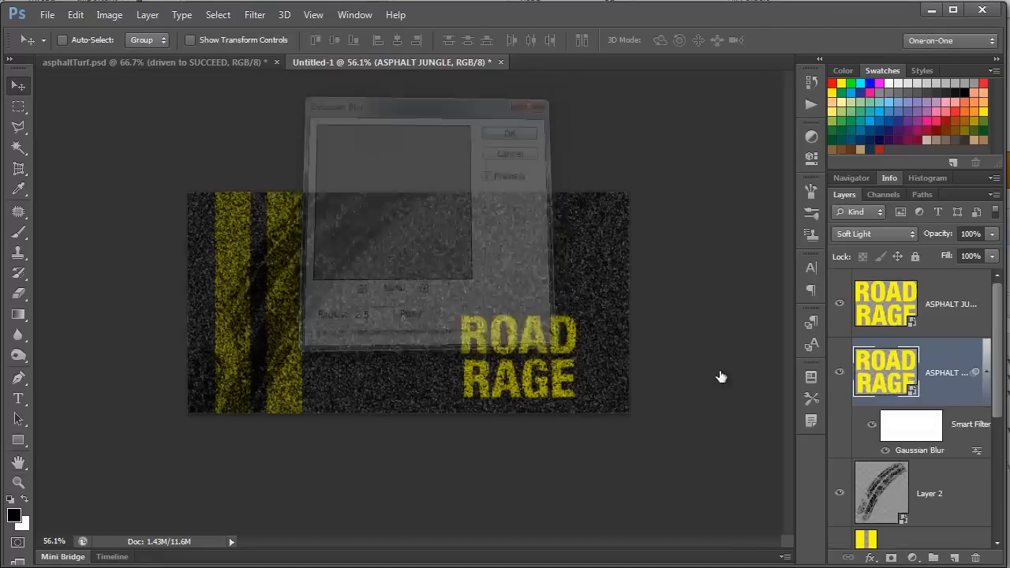
pyautogui.click(509, 132)
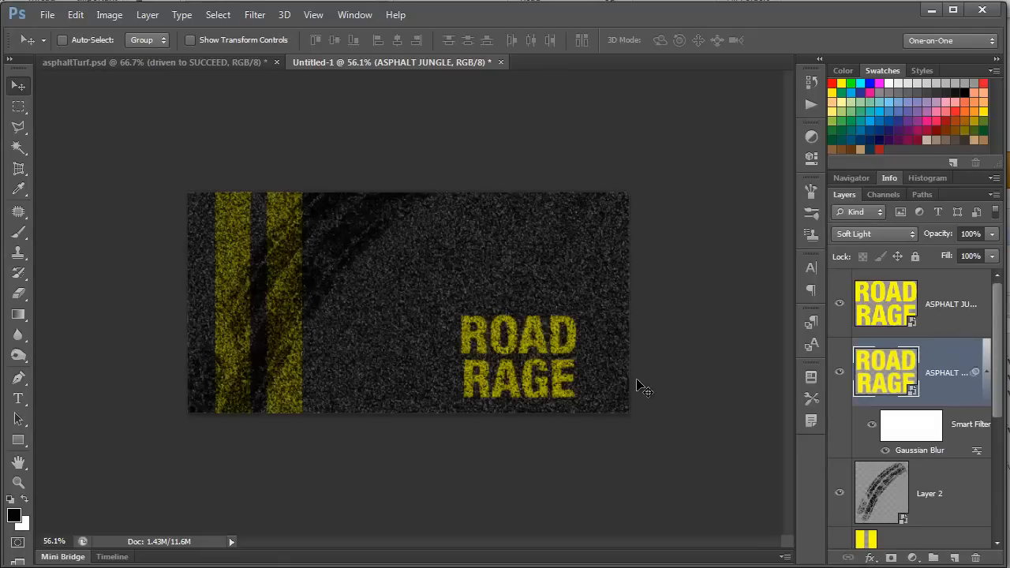
pyautogui.moveTo(408, 340)
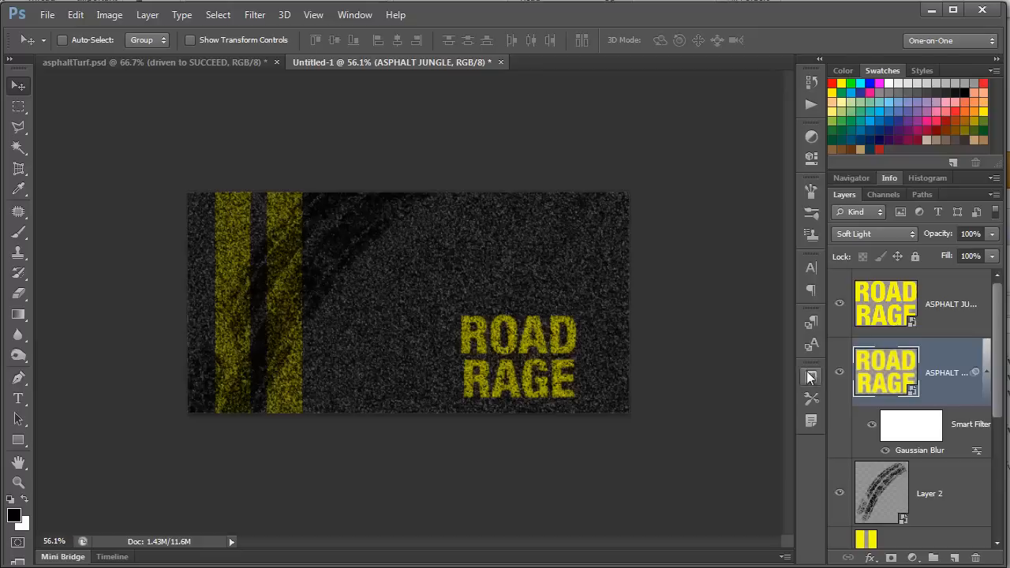
# Save an 'asphalt' layer comp, then hide the blurred ROAD RAGE copy and tire marks
pyautogui.click(811, 376)
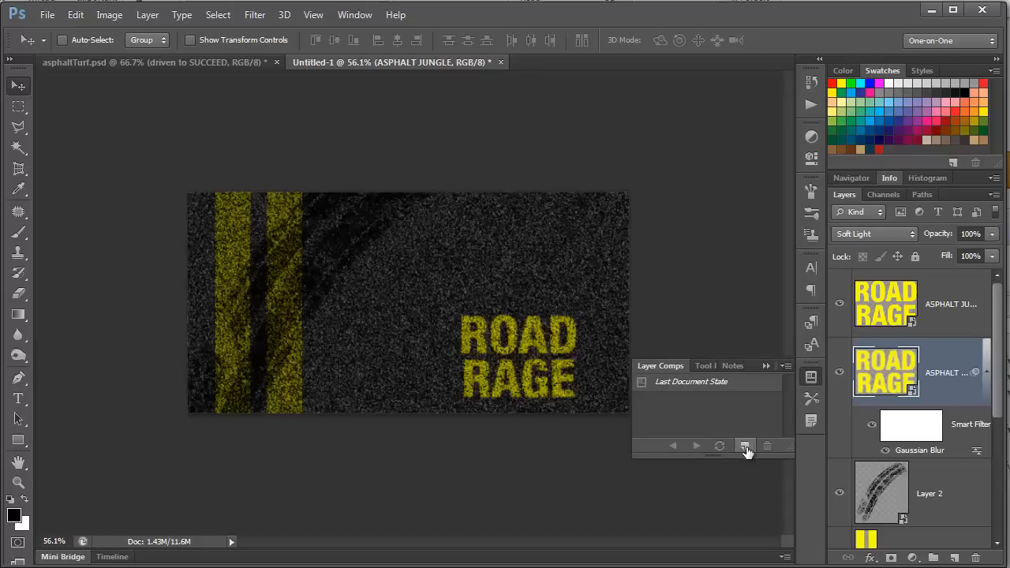
pyautogui.click(746, 446)
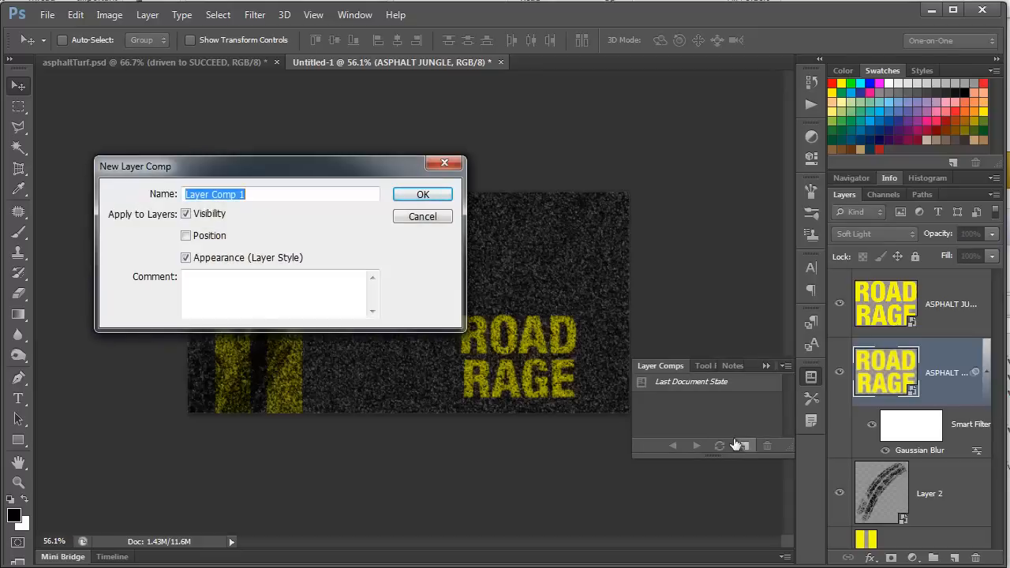
pyautogui.write('asphalt')
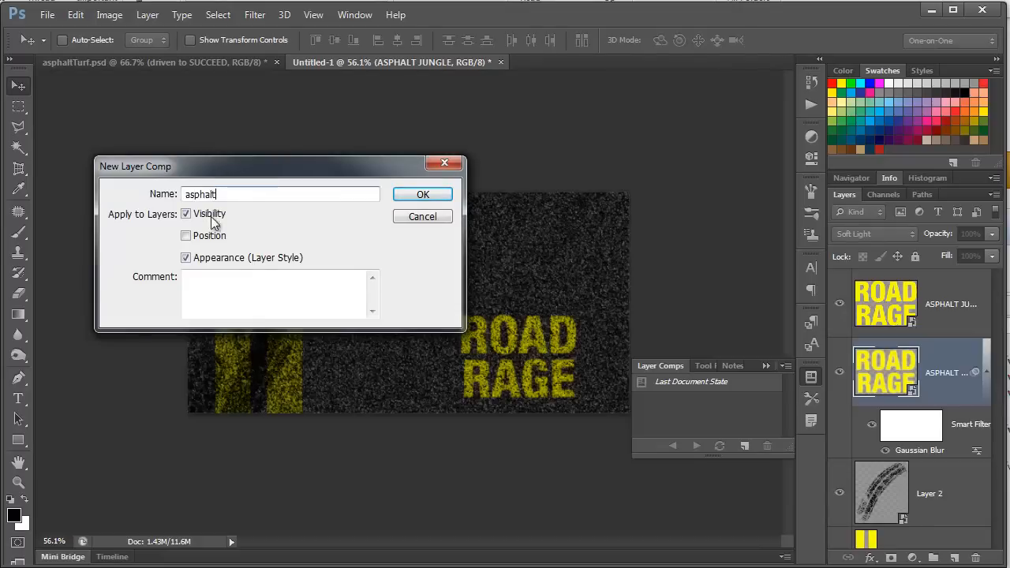
pyautogui.click(422, 194)
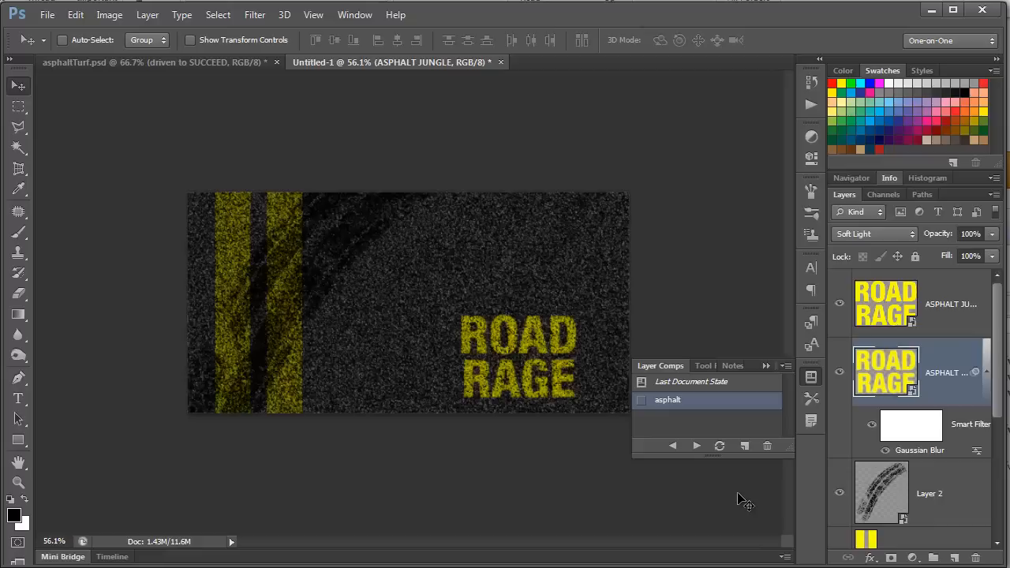
pyautogui.click(838, 493)
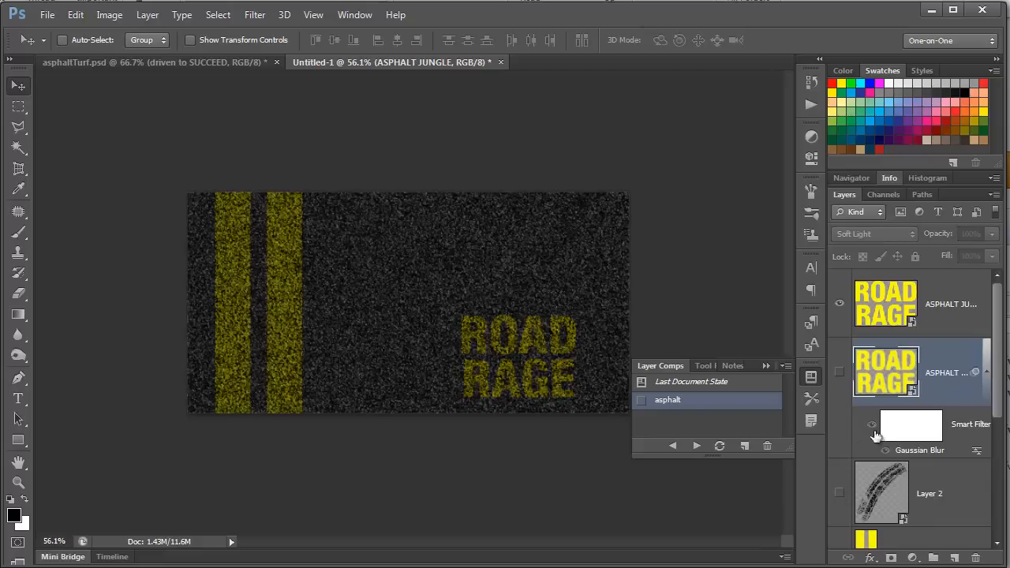
pyautogui.scroll(-3)
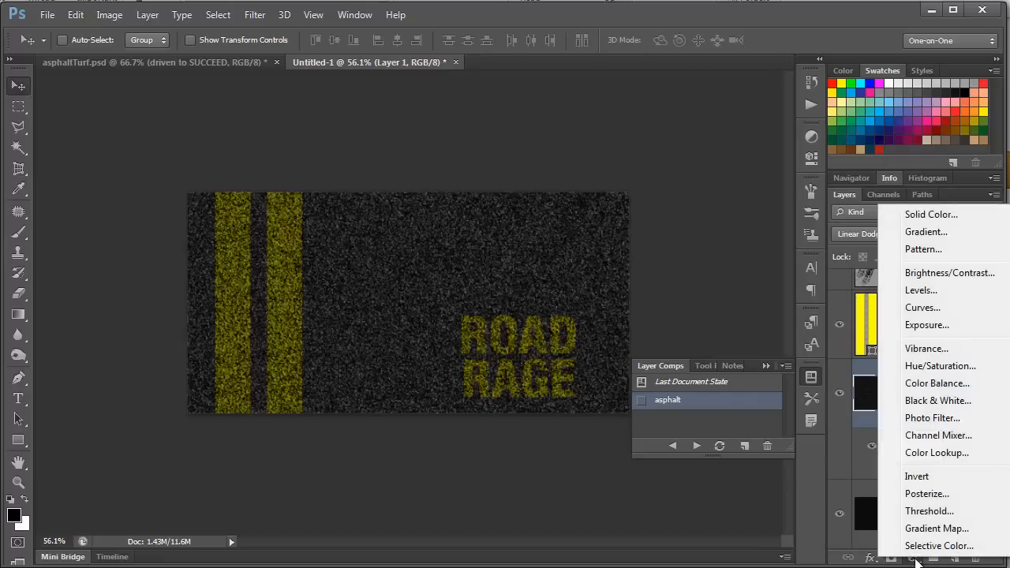
# Add a Hue/Saturation adjustment to the base with Colorize on and Hue 120
pyautogui.click(940, 365)
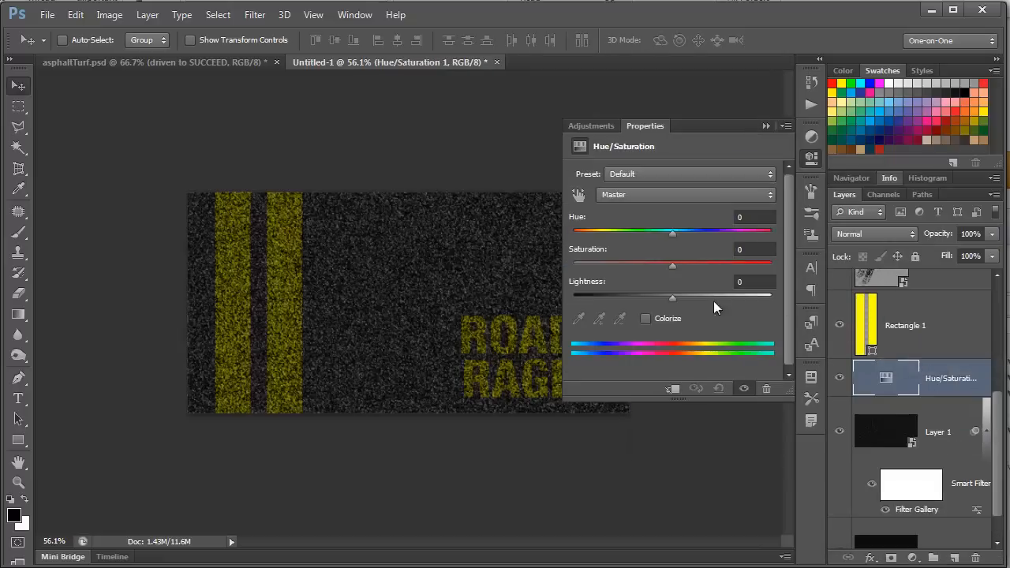
pyautogui.click(645, 318)
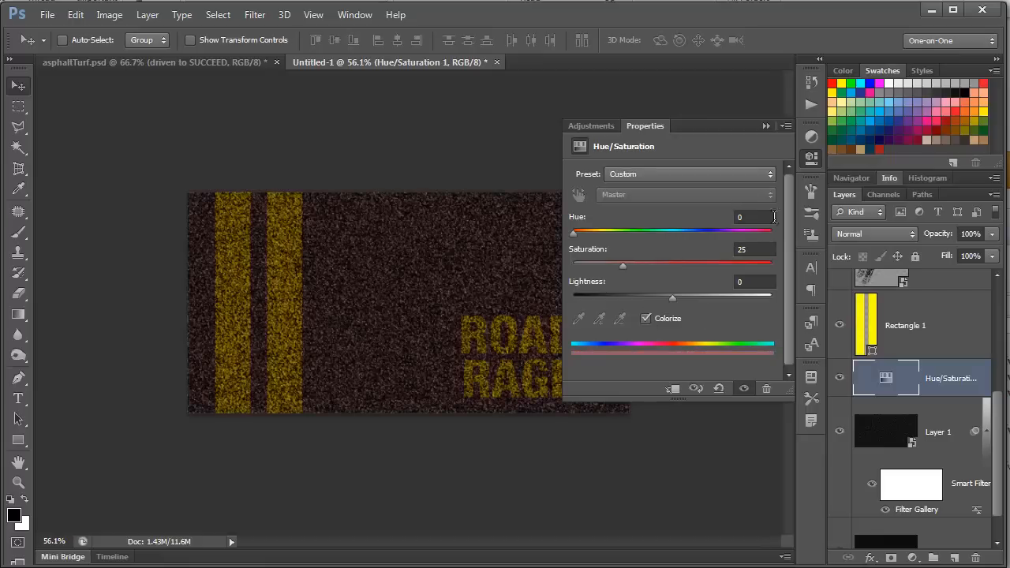
pyautogui.write('120')
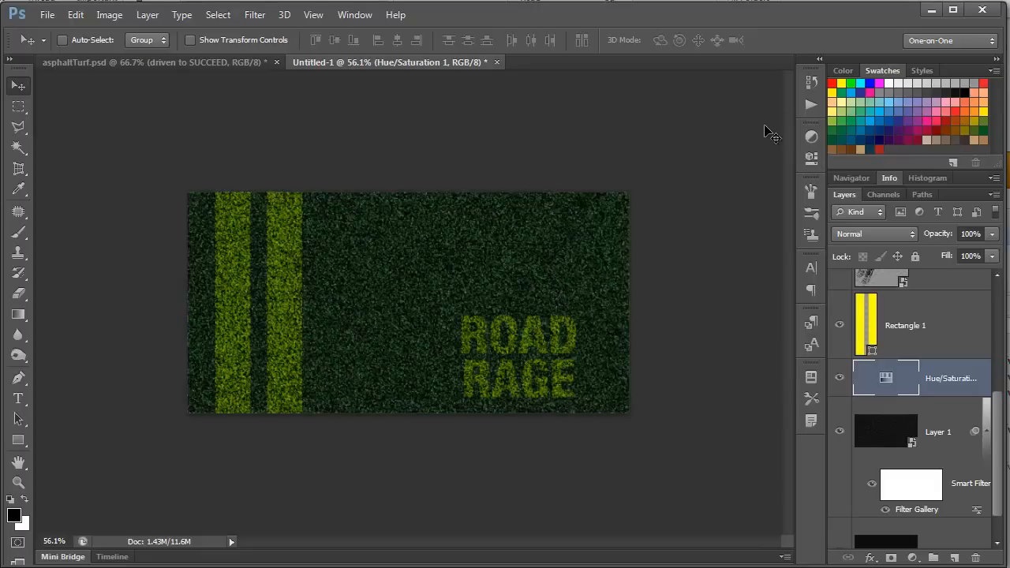
pyautogui.moveTo(944, 321)
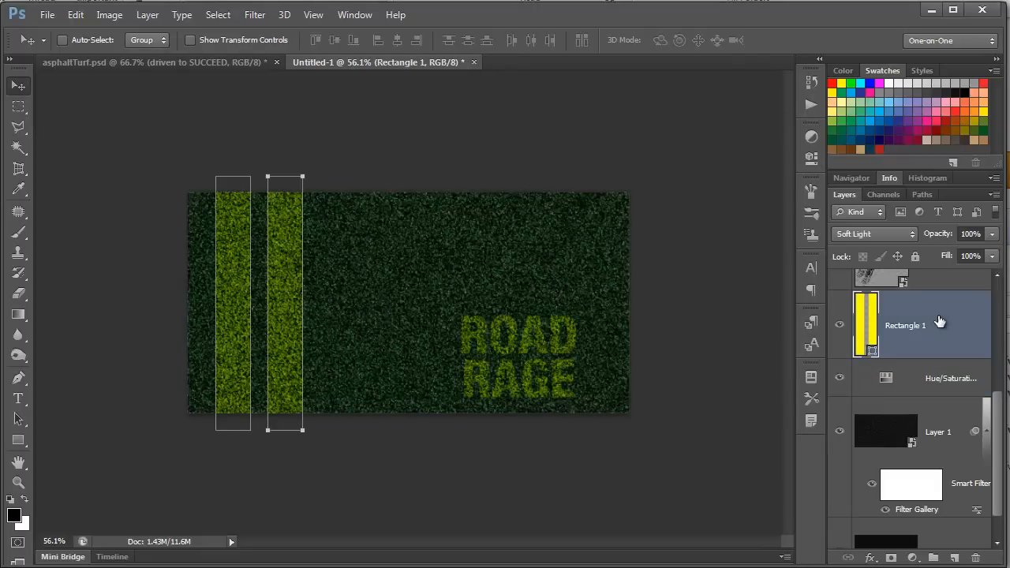
pyautogui.moveTo(316, 395)
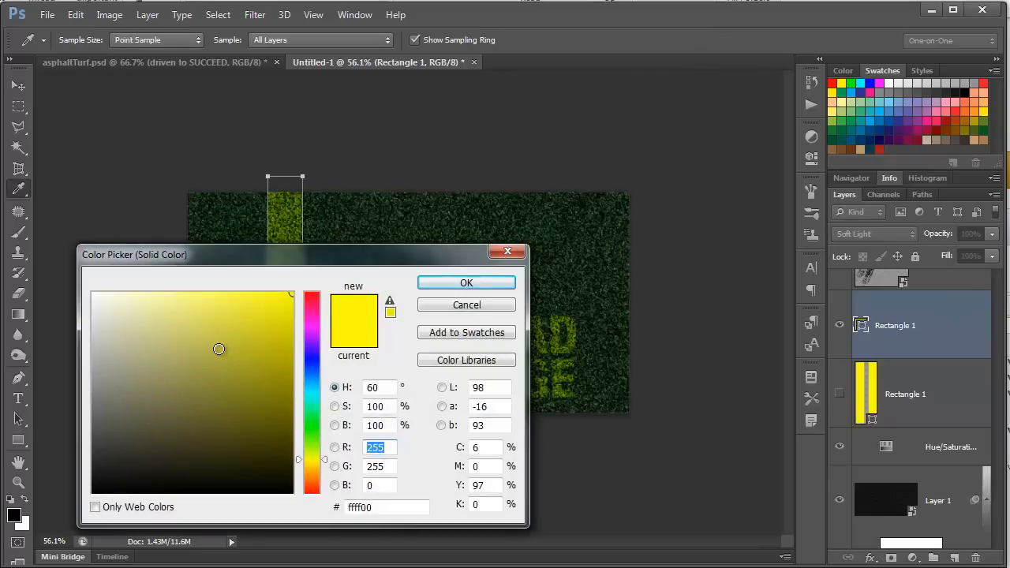
# Fill the stripe copy with white and select its stripe paths with Path Selection
pyautogui.click(466, 283)
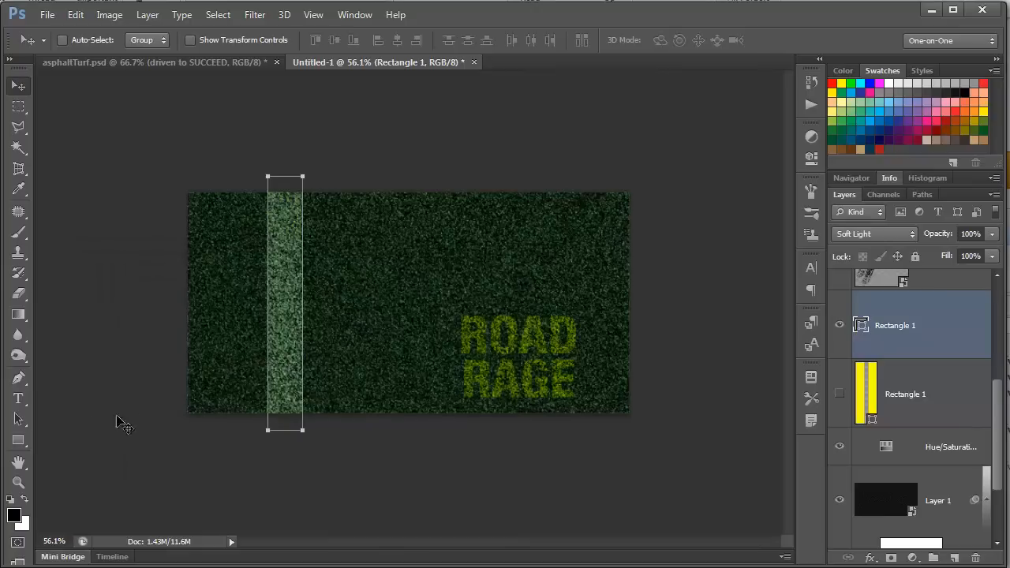
pyautogui.click(18, 419)
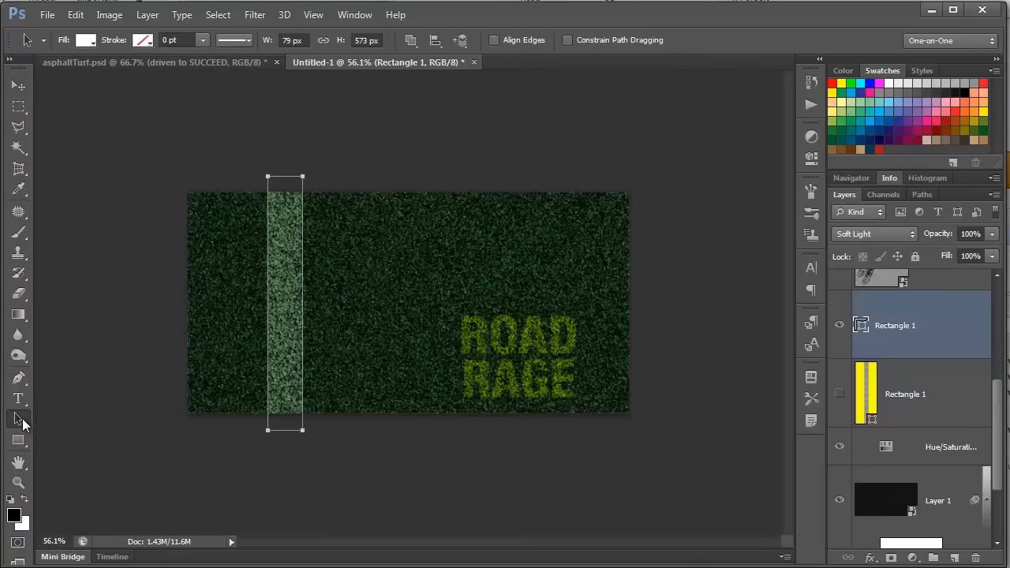
pyautogui.moveTo(282, 260)
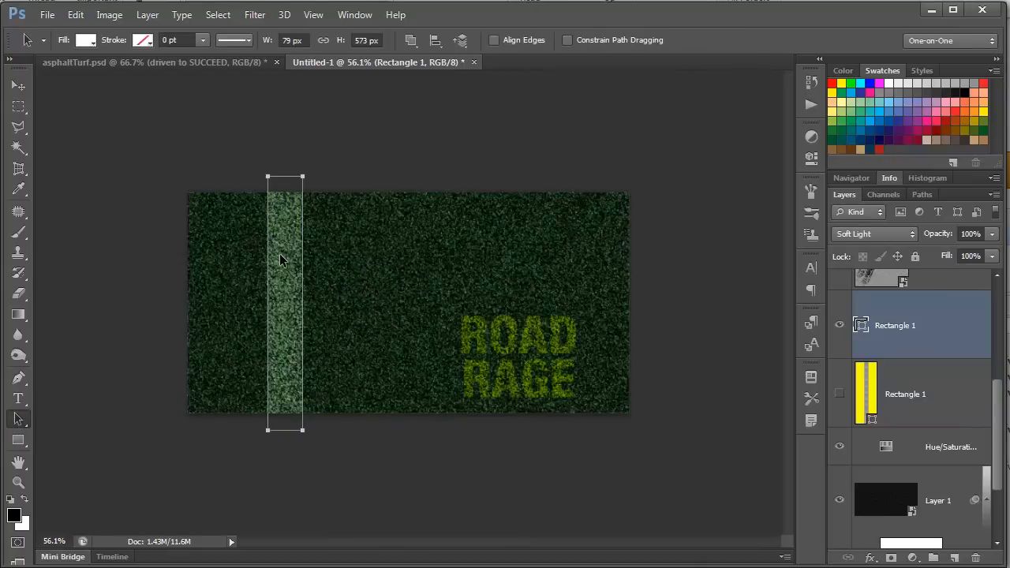
pyautogui.moveTo(284, 261); pyautogui.dragTo(438, 414)
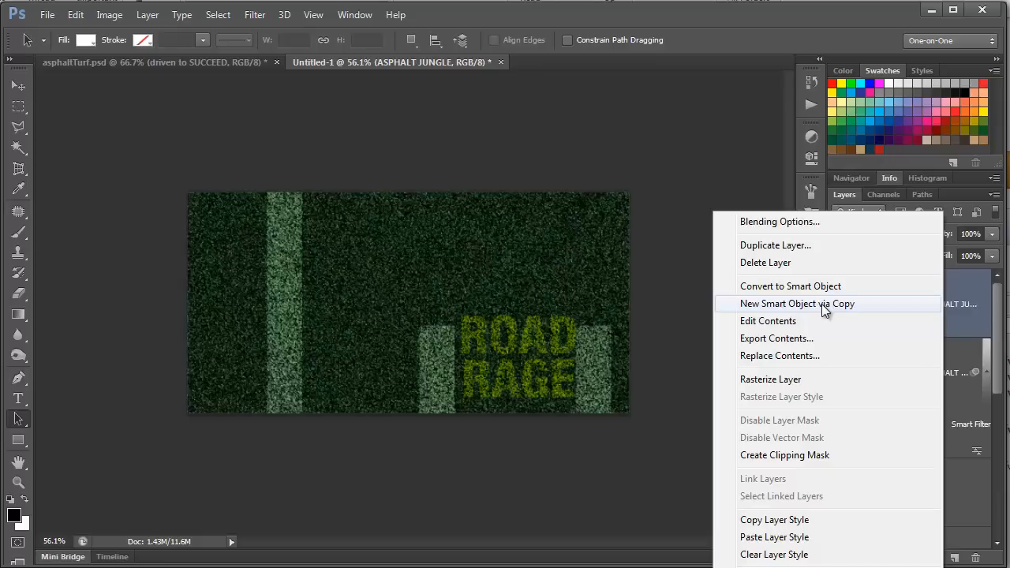
# Make an independent smart object copy and retype its text as SUDDEN DEATH in white
pyautogui.click(797, 303)
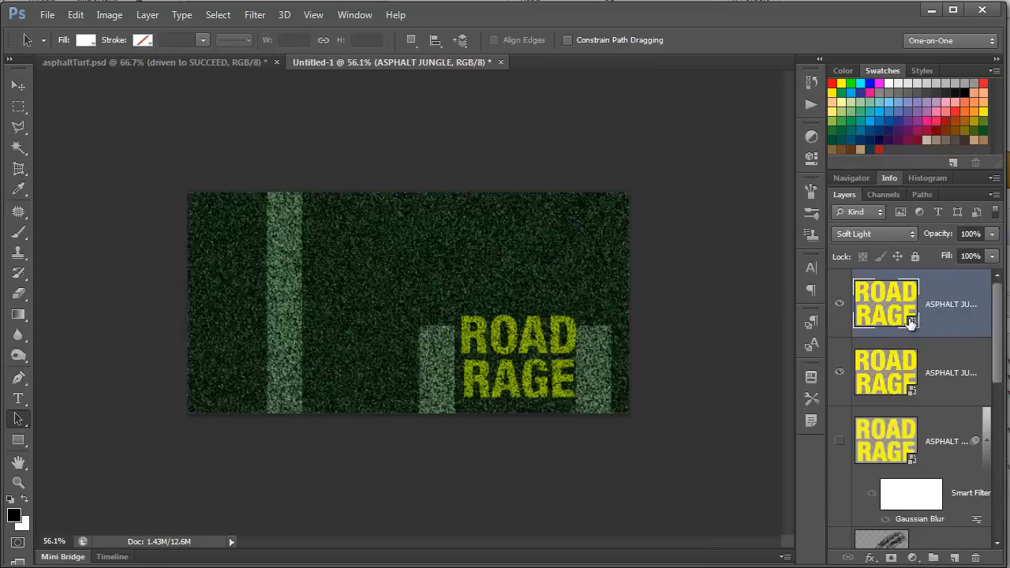
pyautogui.doubleClick(885, 303)
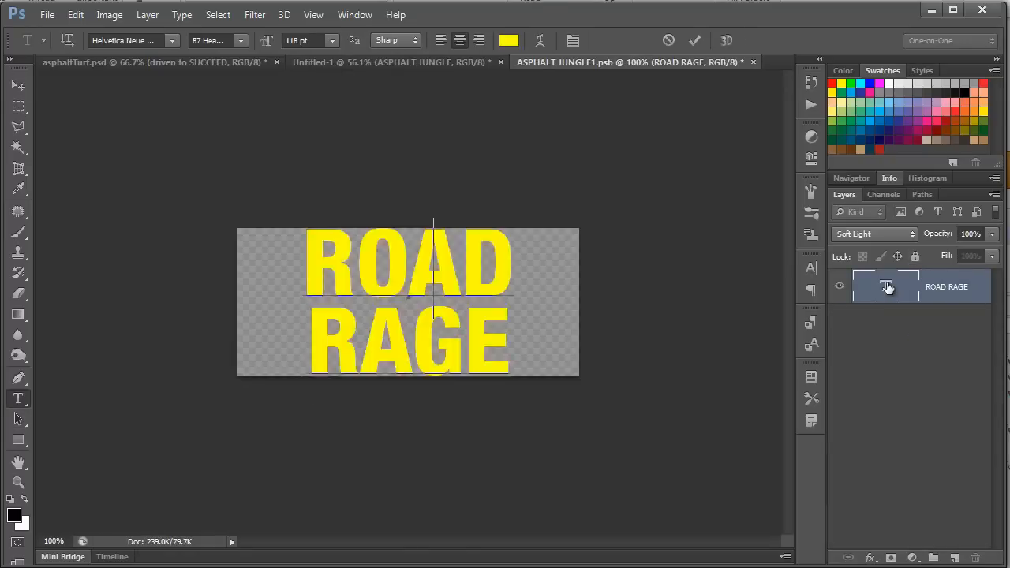
pyautogui.write('SUDDEN DEATH')
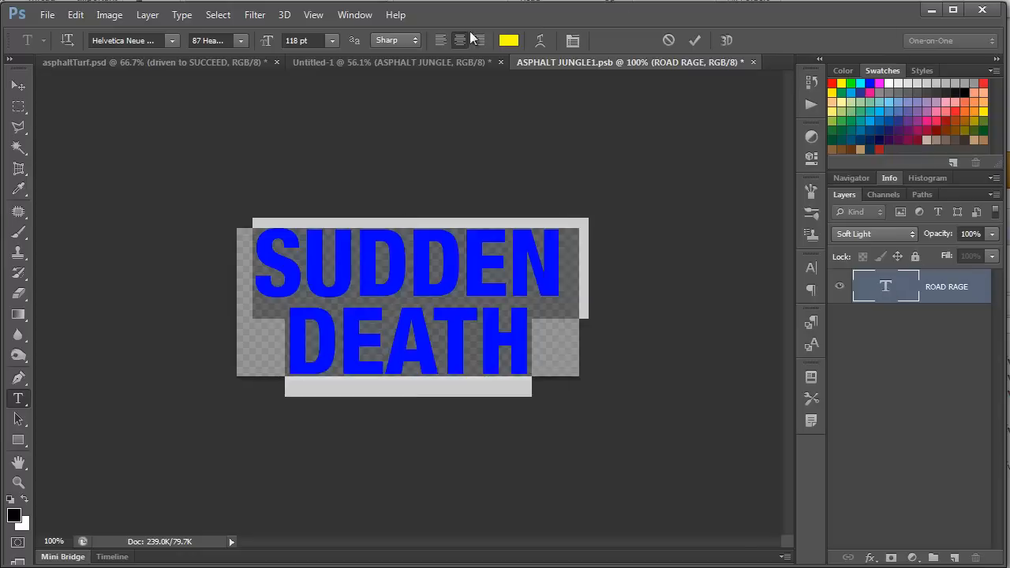
pyautogui.click(509, 41)
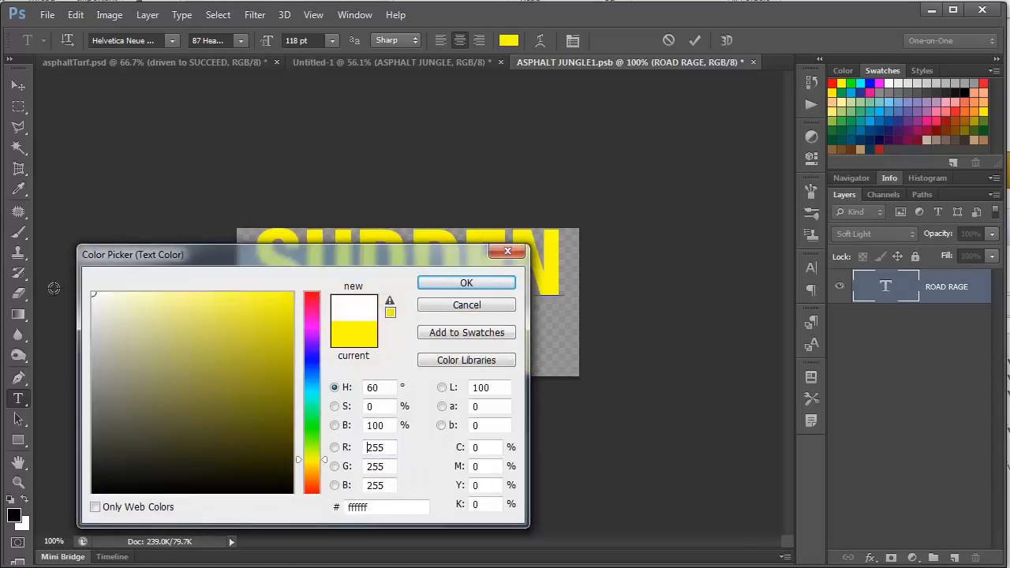
pyautogui.click(465, 282)
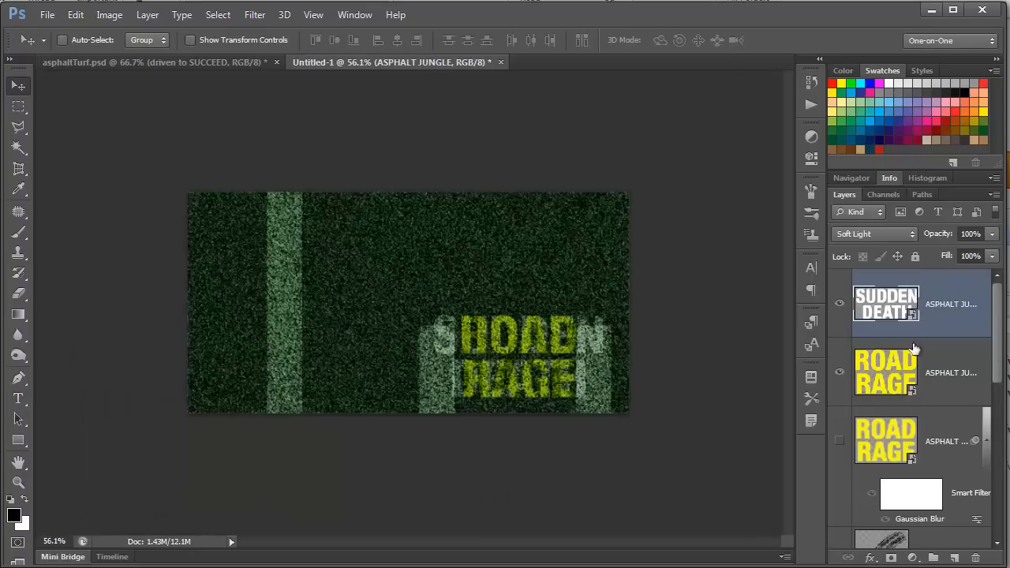
# Hide the visible ROAD RAGE copy, leaving SUDDEN DEATH showing
pyautogui.click(840, 371)
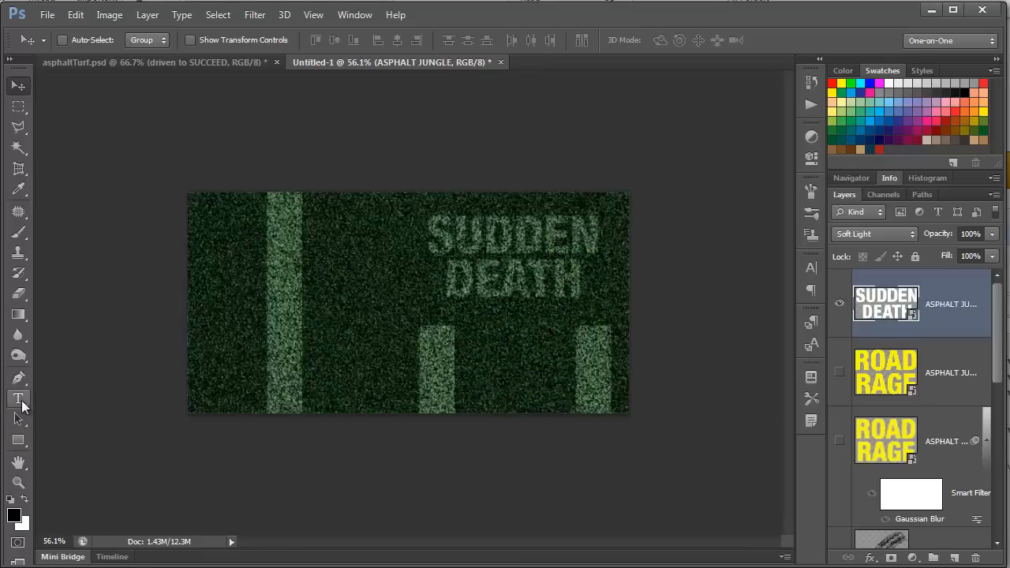
# Type '50' at the top left in Century Schoolbook and set its font size
pyautogui.click(18, 398)
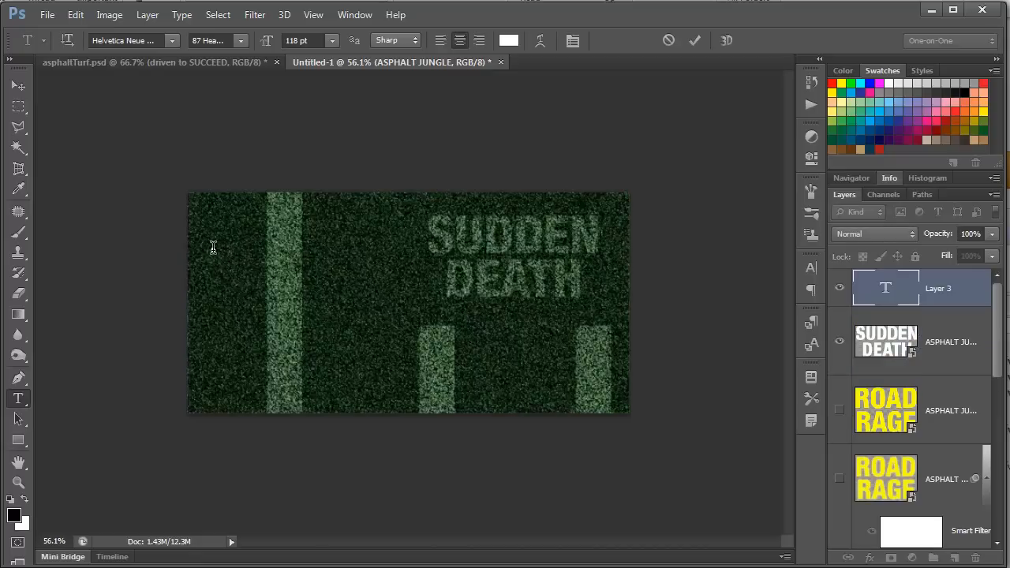
pyautogui.write('50')
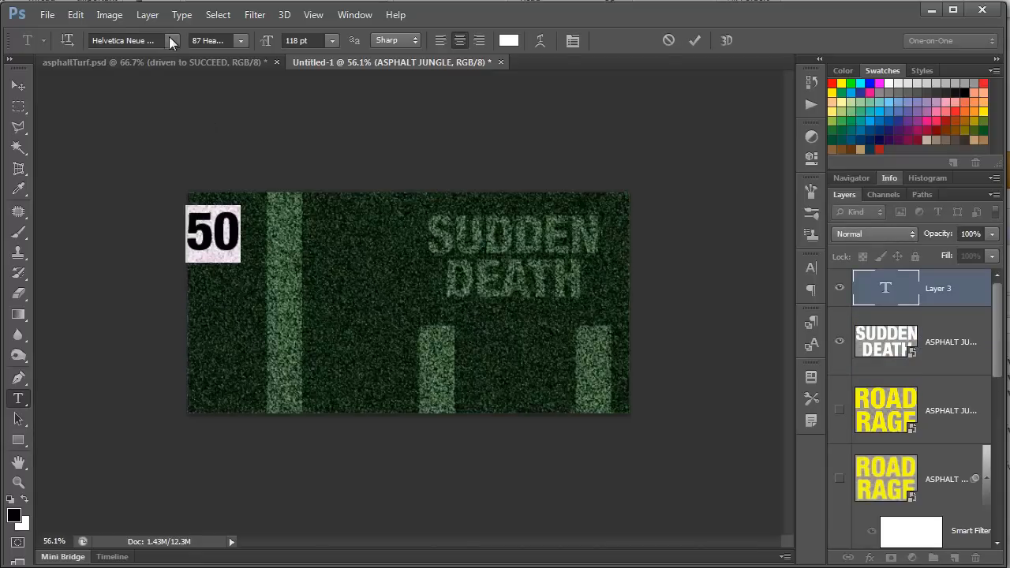
pyautogui.click(171, 41)
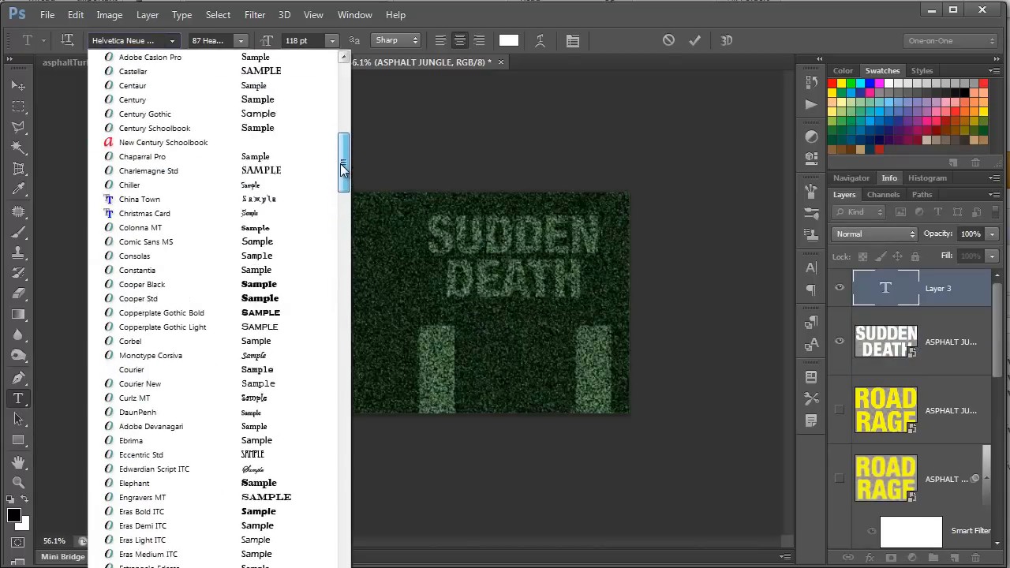
pyautogui.click(154, 128)
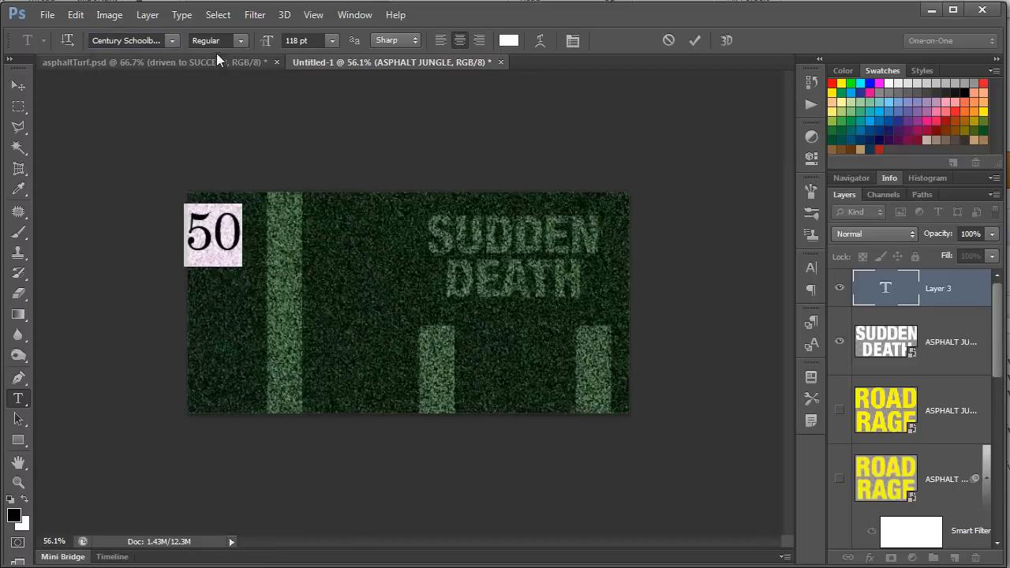
pyautogui.click(303, 40)
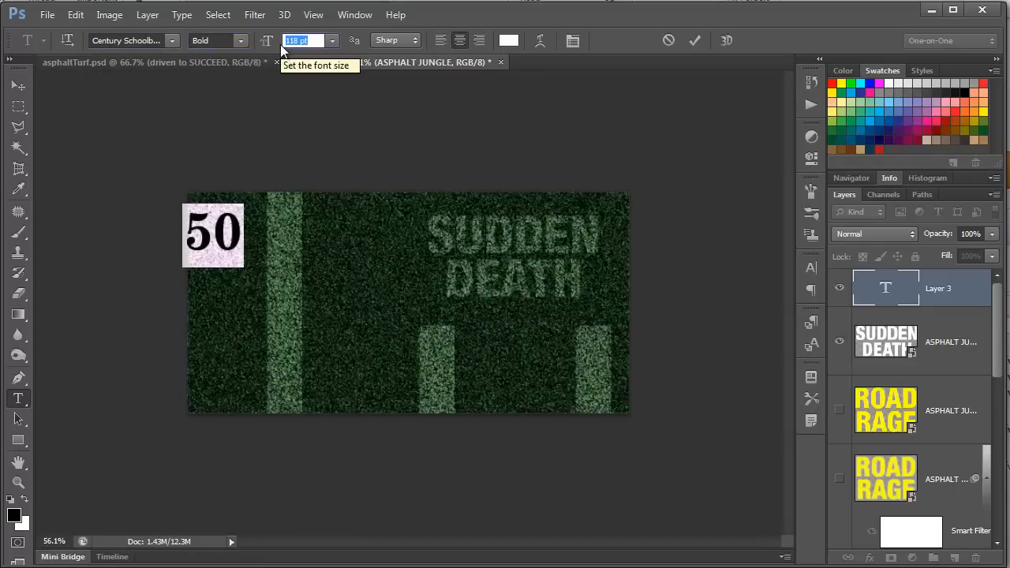
pyautogui.write('25')
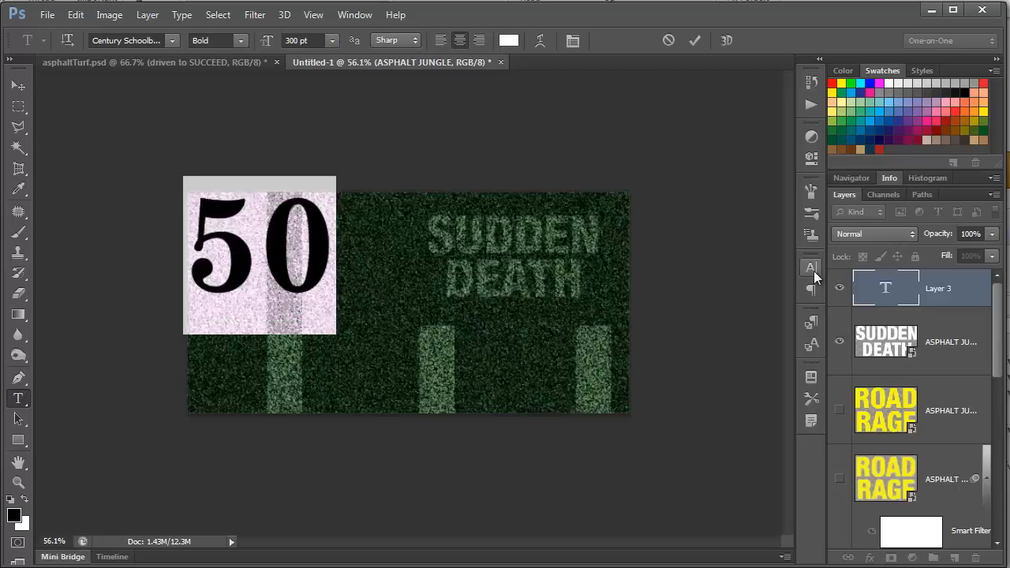
# Adjust the 50's tracking in the Character panel and blend it in Soft Light
pyautogui.click(810, 268)
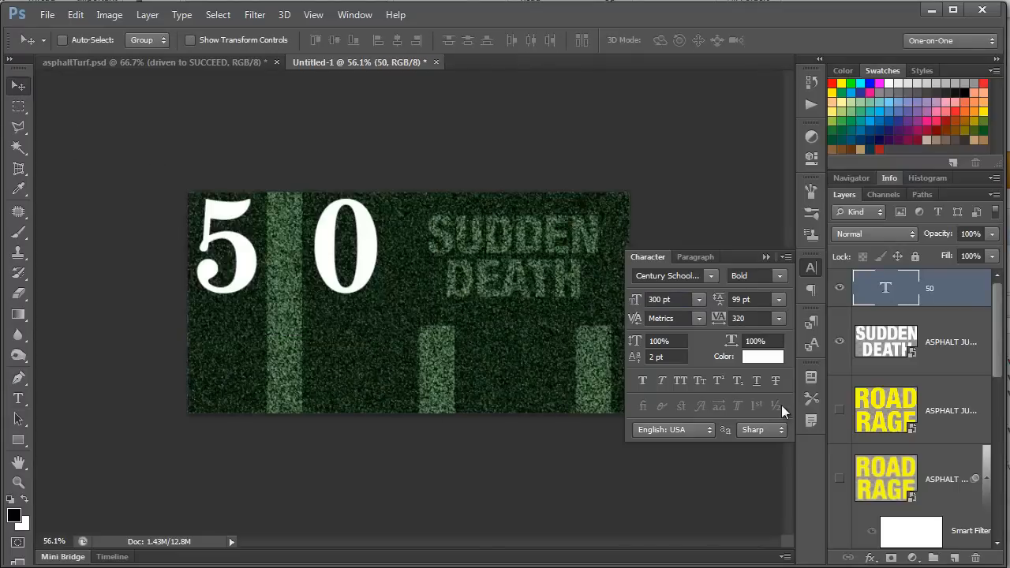
pyautogui.click(874, 233)
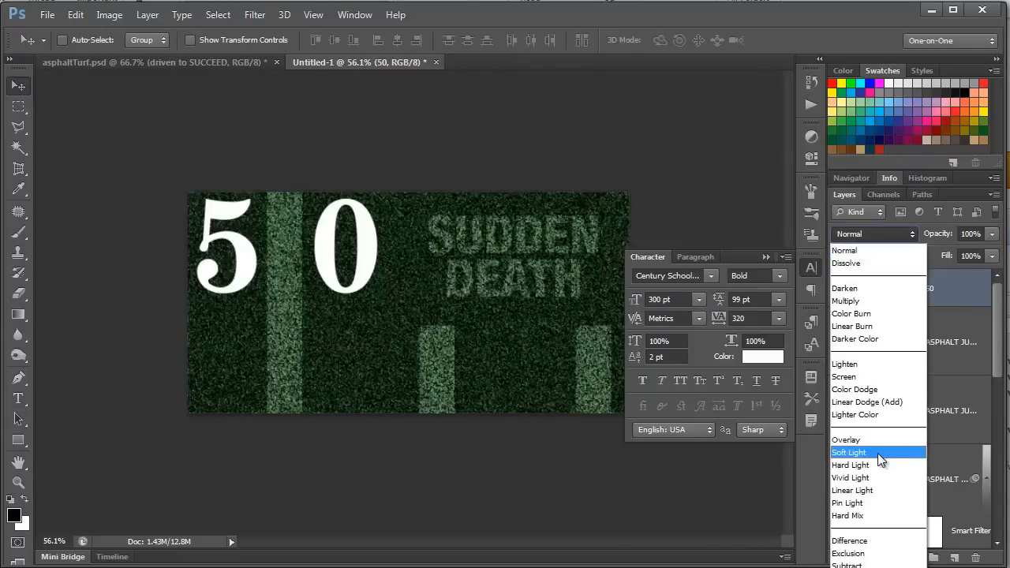
pyautogui.click(848, 452)
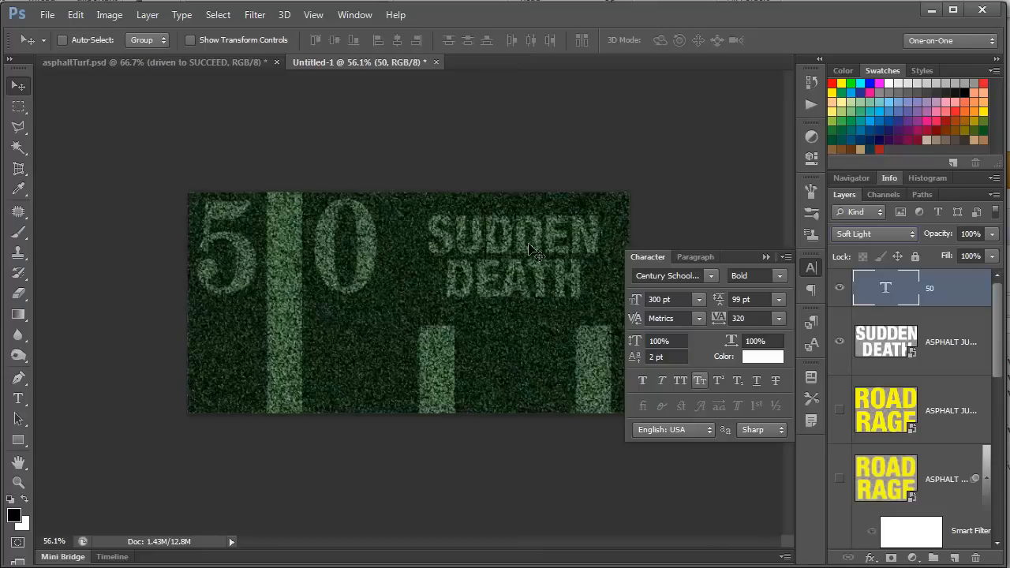
# Give the grouped 50 and SUDDEN DEATH a white Soft Light color overlay
pyautogui.scroll(-3)
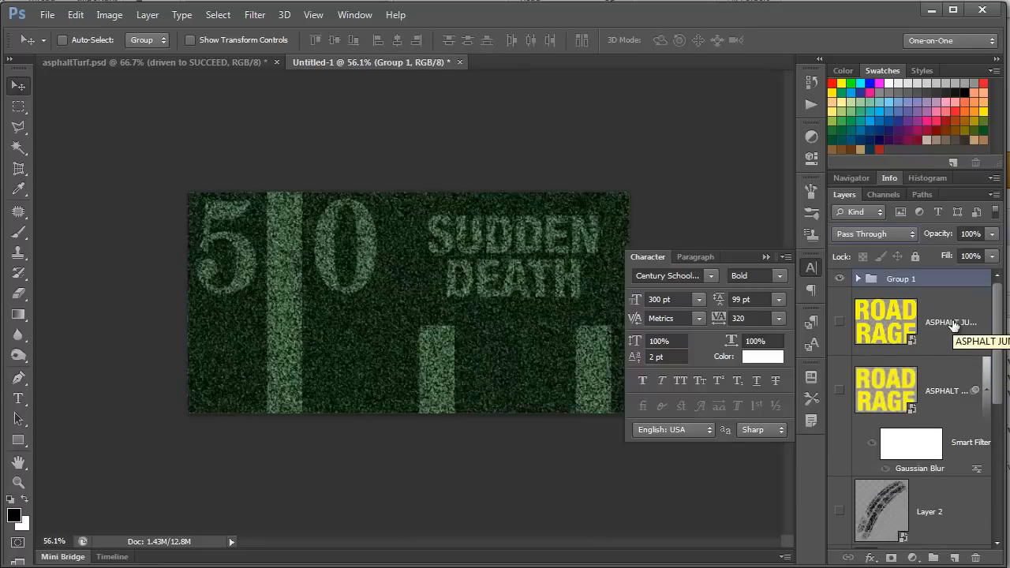
pyautogui.moveTo(903, 544)
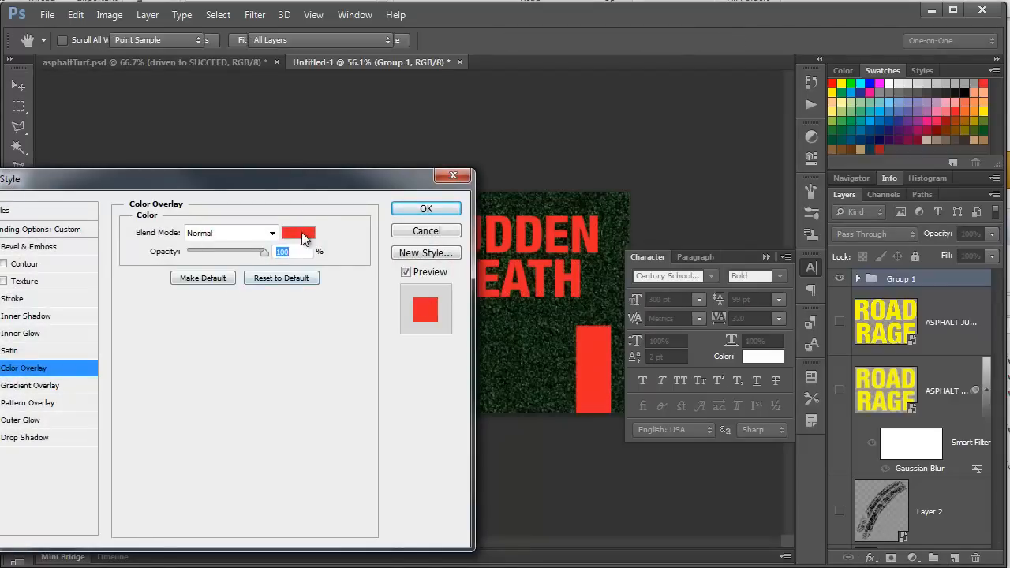
pyautogui.click(298, 232)
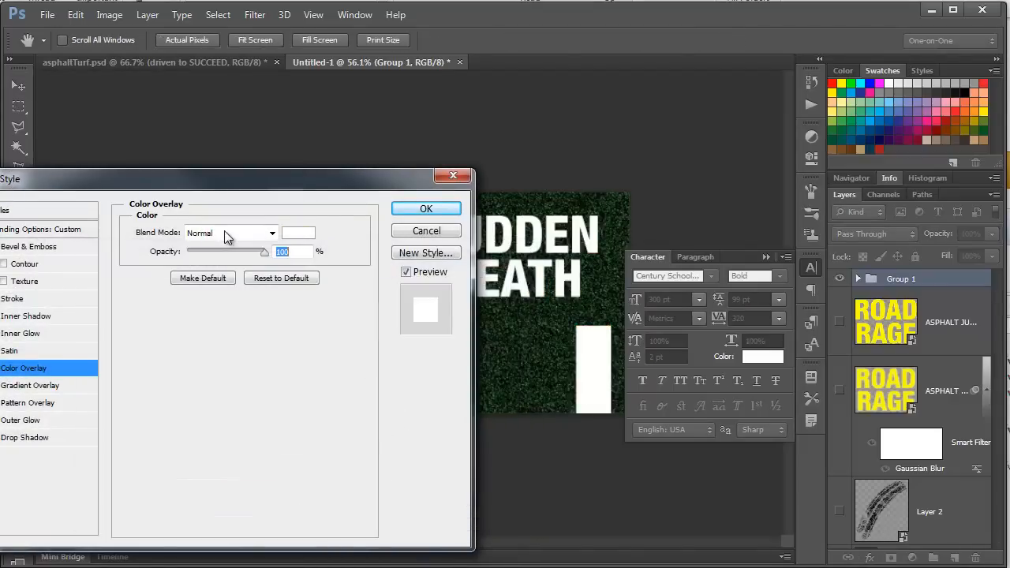
pyautogui.click(228, 232)
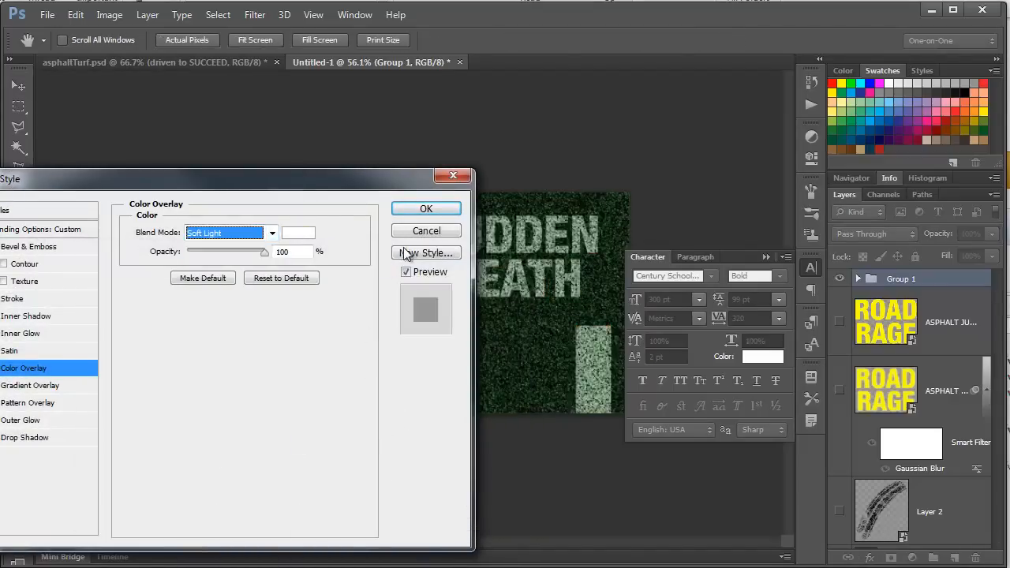
pyautogui.click(426, 209)
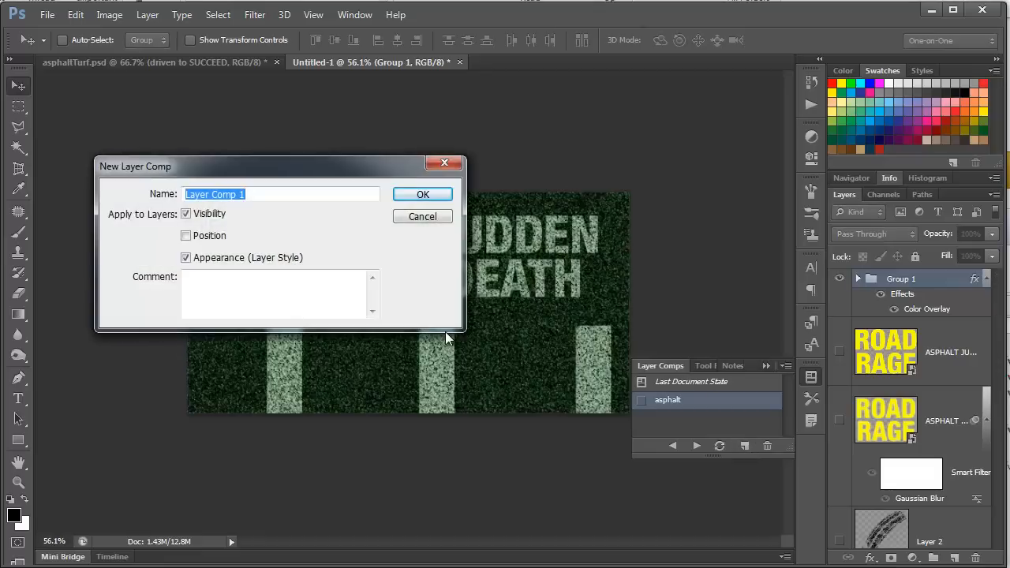
# Save a TURF layer comp and switch the banner between asphalt and turf versions
pyautogui.write('TUR')
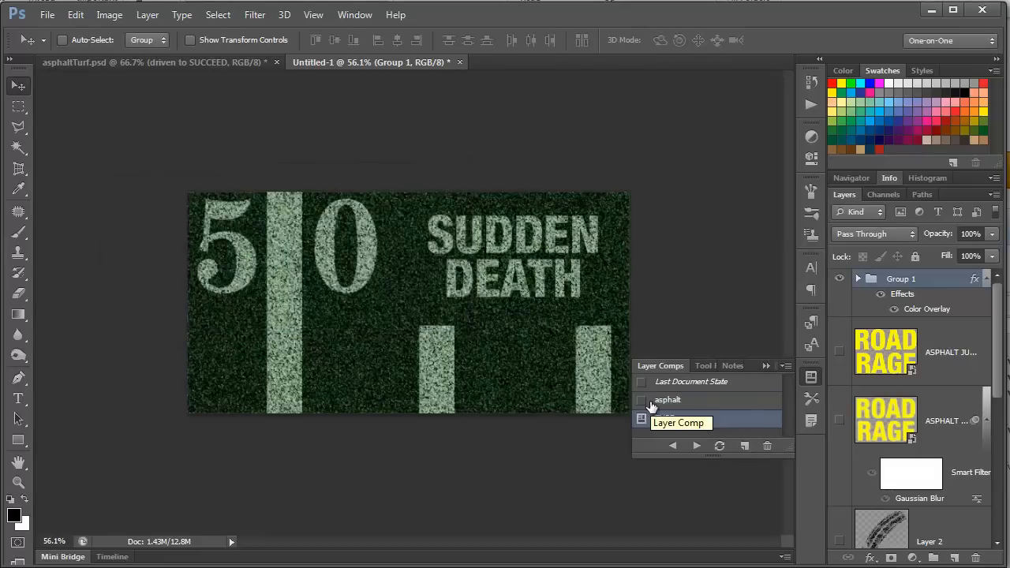
pyautogui.click(696, 446)
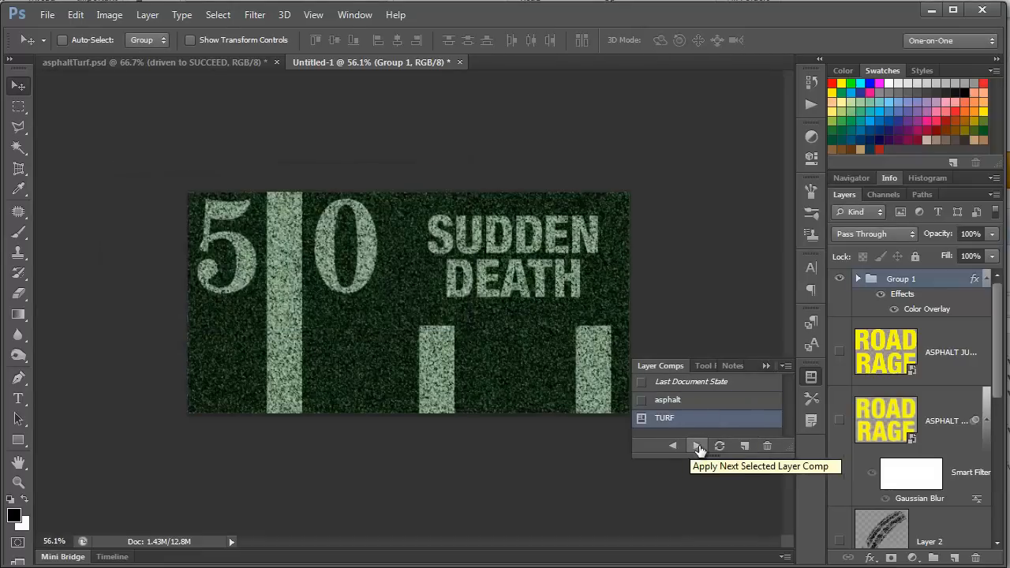
pyautogui.click(695, 446)
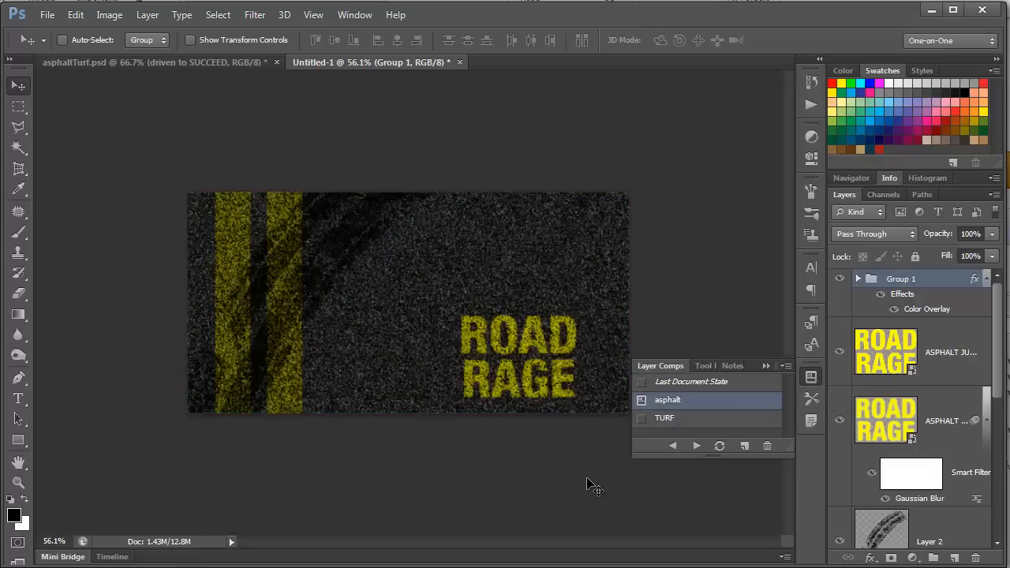
pyautogui.click(665, 417)
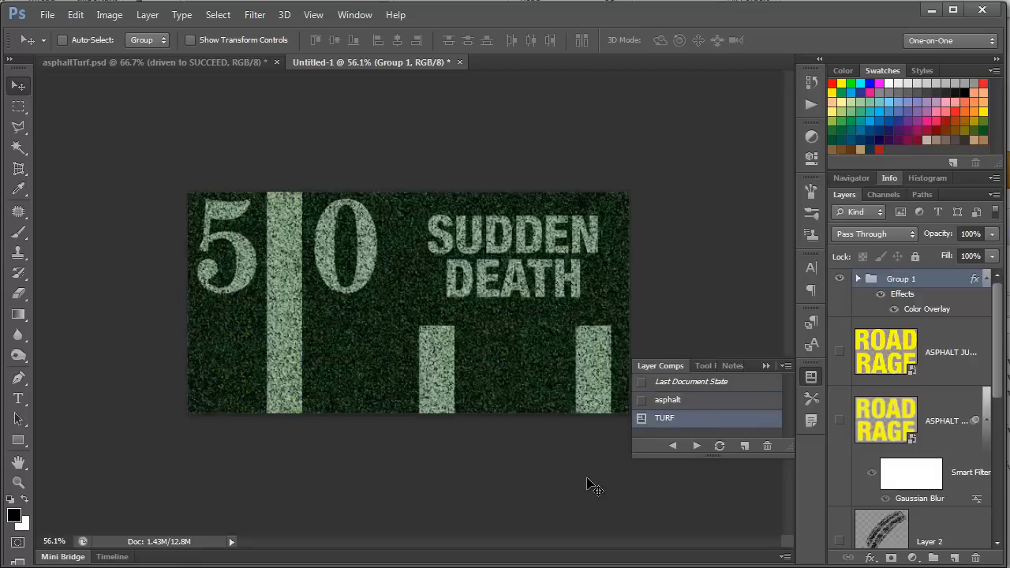